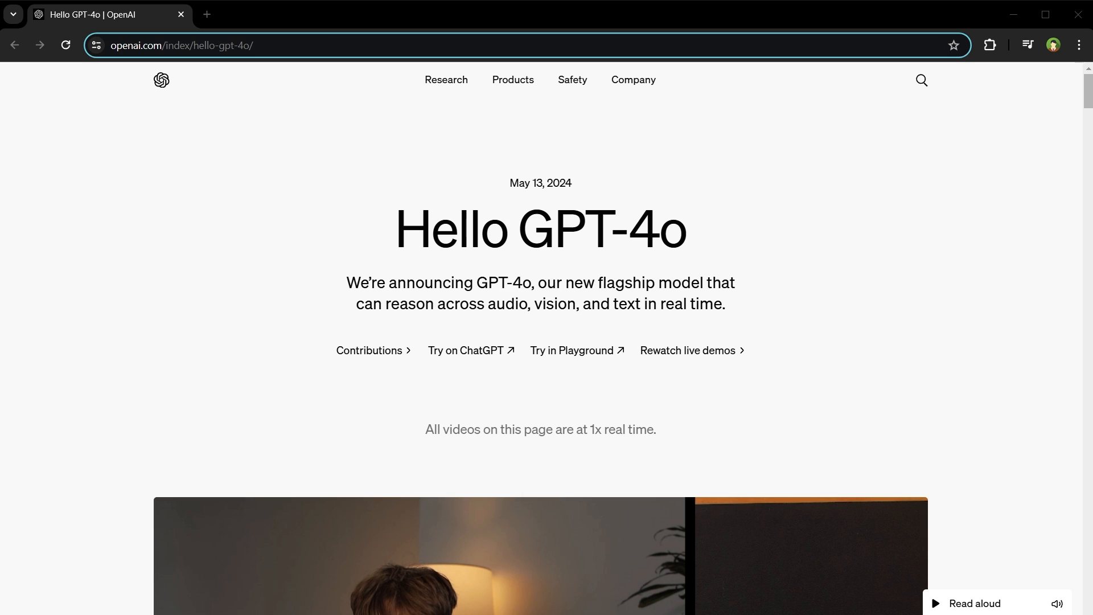
Step: Highlight the GPT-4o audio-vision-text phrase, clear it, and scroll past the announcement video to the overview paragraph
{"action": "double_click", "coordinate": [601, 228]}
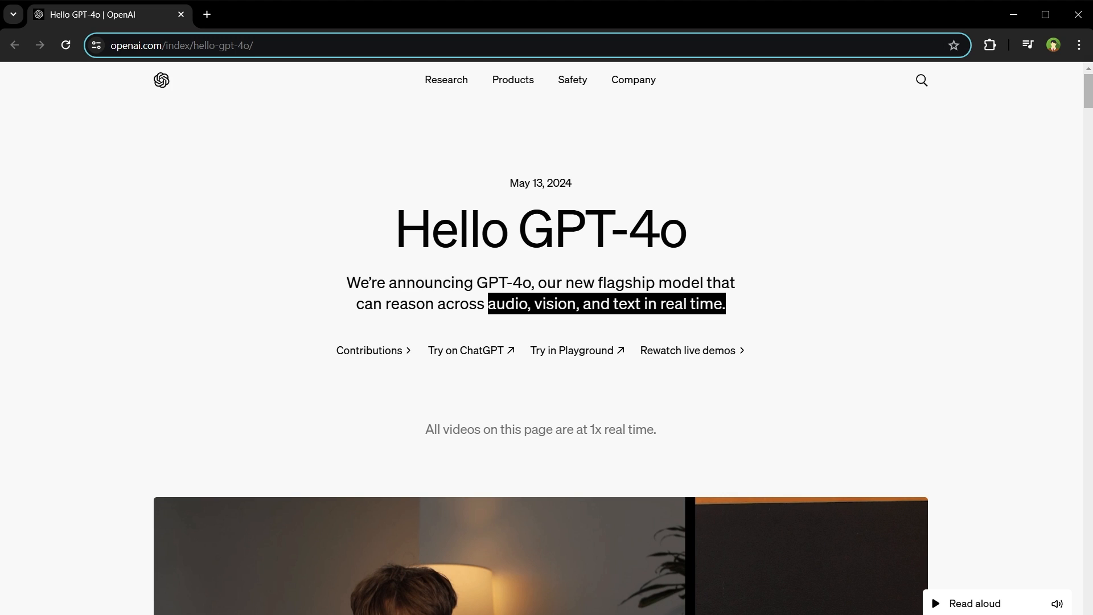
{"action": "mouse_move", "coordinate": [571, 349]}
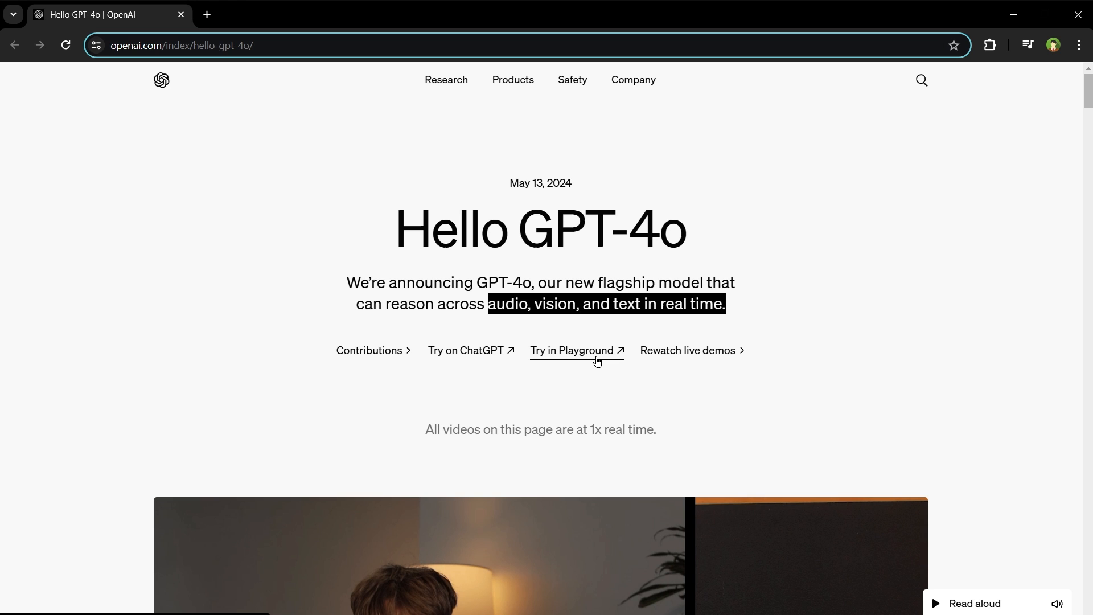
{"action": "left_click", "coordinate": [466, 351]}
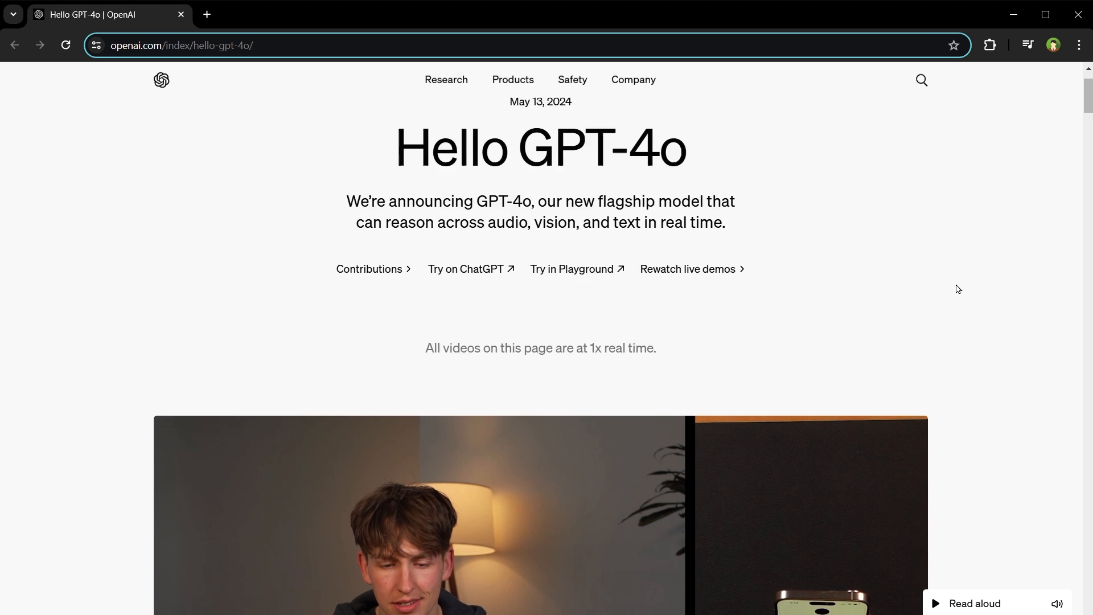
{"action": "scroll", "scroll_direction": "down", "scroll_amount": 3}
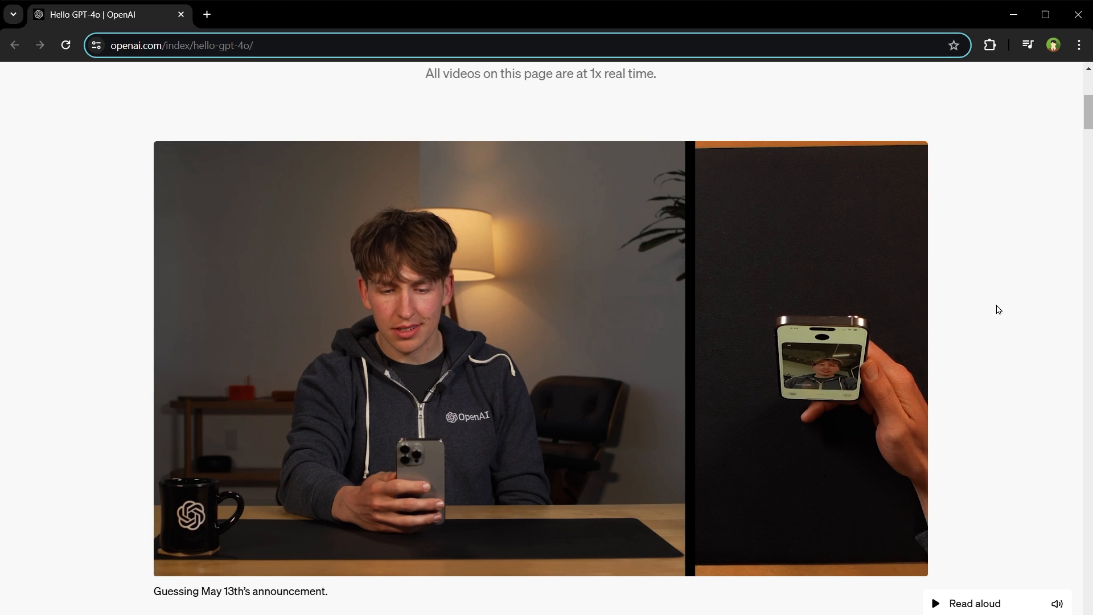
{"action": "mouse_move", "coordinate": [724, 393]}
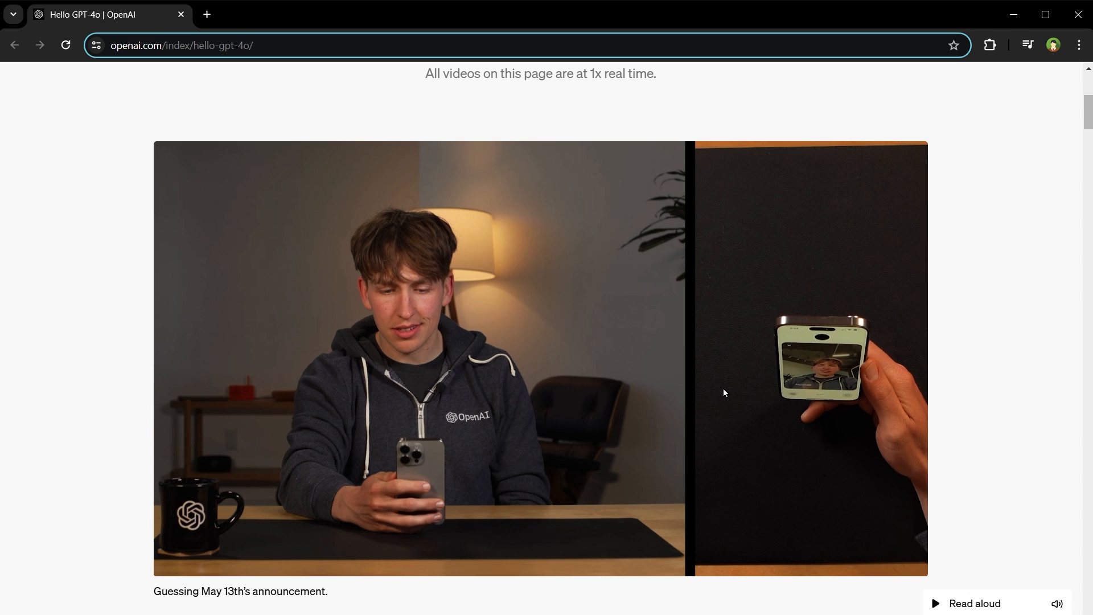
{"action": "mouse_move", "coordinate": [634, 363]}
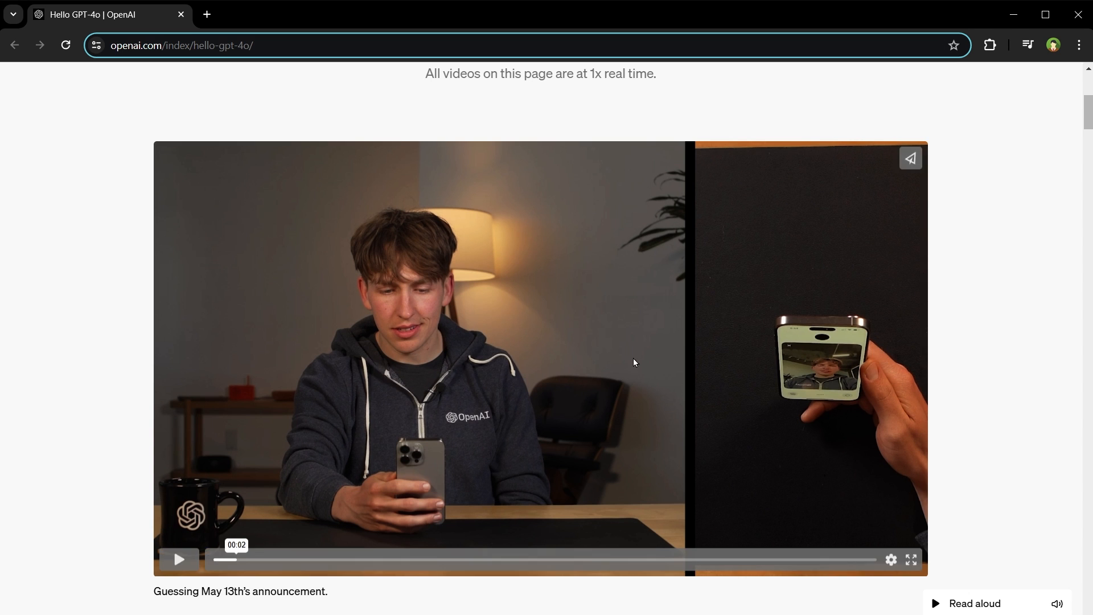
{"action": "scroll", "scroll_direction": "down", "scroll_amount": 3}
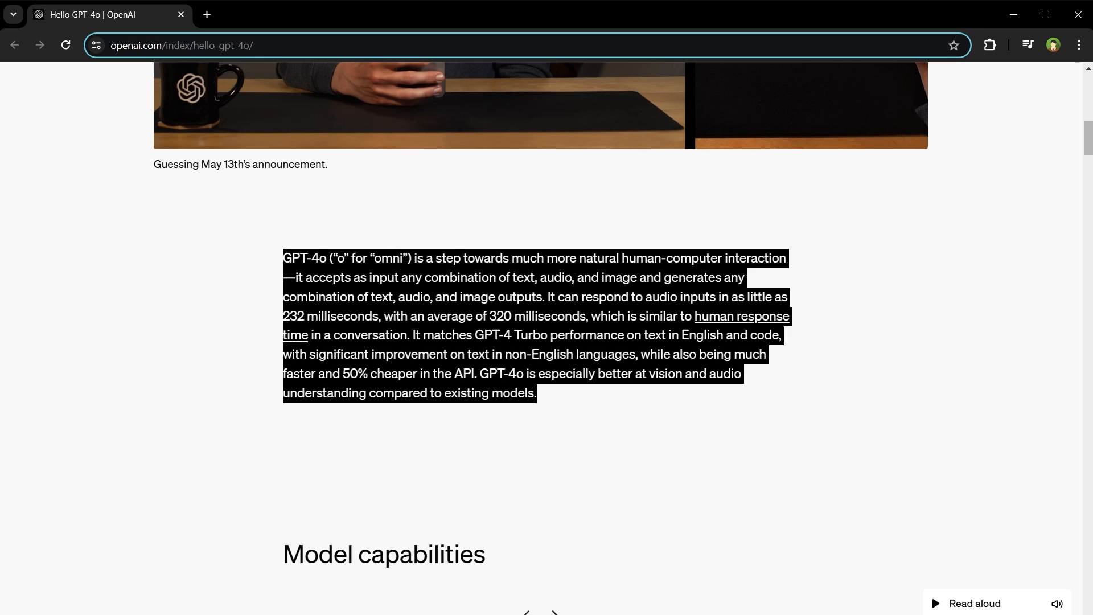
{"action": "mouse_move", "coordinate": [670, 391]}
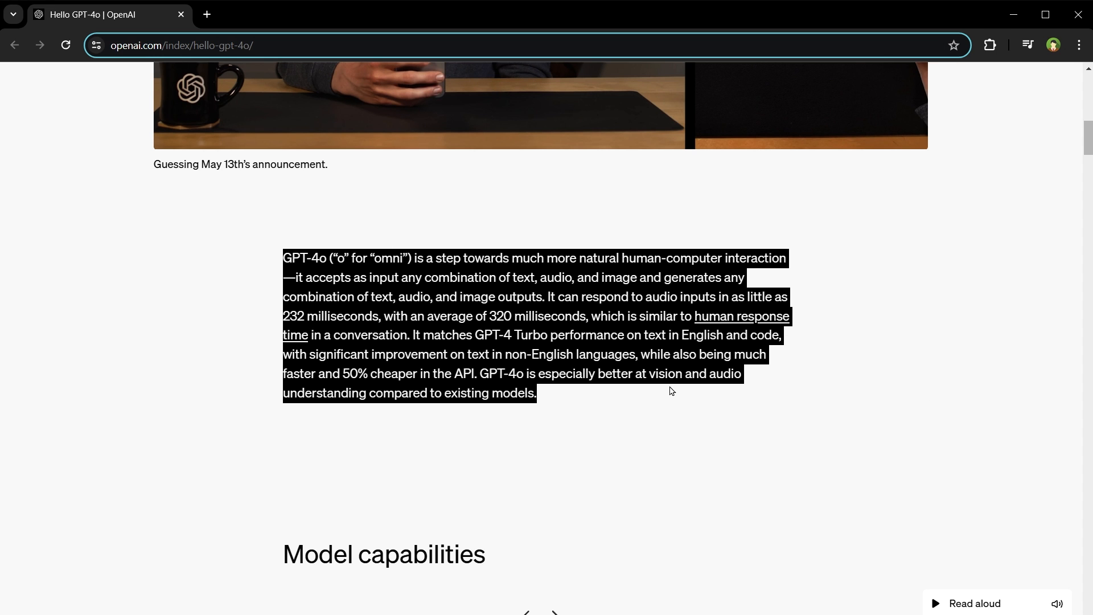
Step: Scroll to bring the Model capabilities carousel with the BeMyEyes London demo into view
{"action": "scroll", "scroll_direction": "up", "scroll_amount": 3}
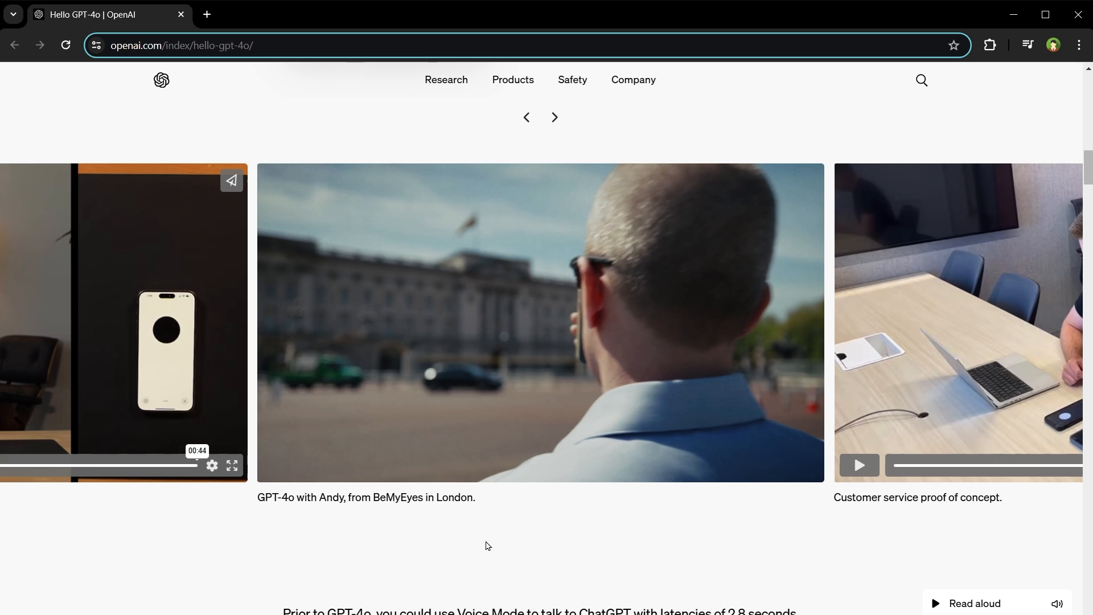
Step: Advance the carousel past Customer service to the Two GPT-4os singing and Interview prep samples
{"action": "left_click", "coordinate": [555, 118]}
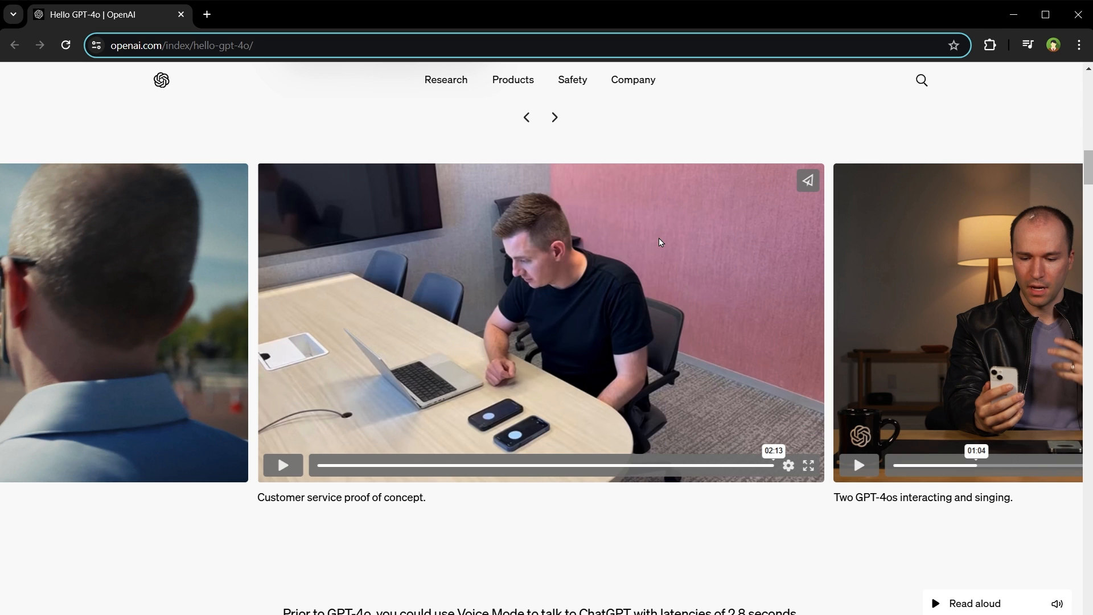
{"action": "left_click", "coordinate": [555, 117]}
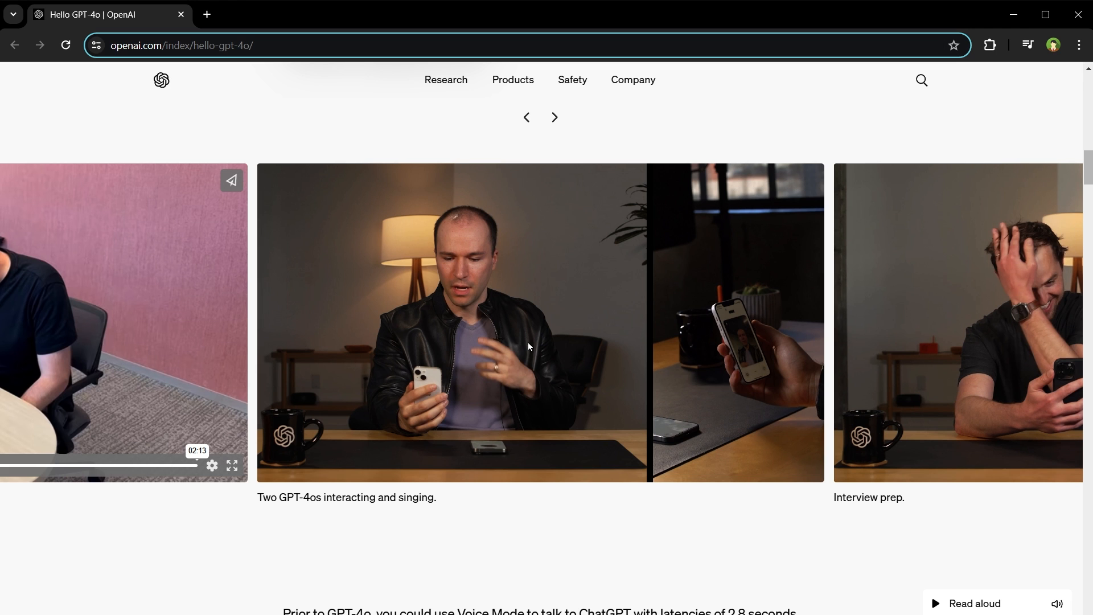
{"action": "left_click", "coordinate": [554, 117]}
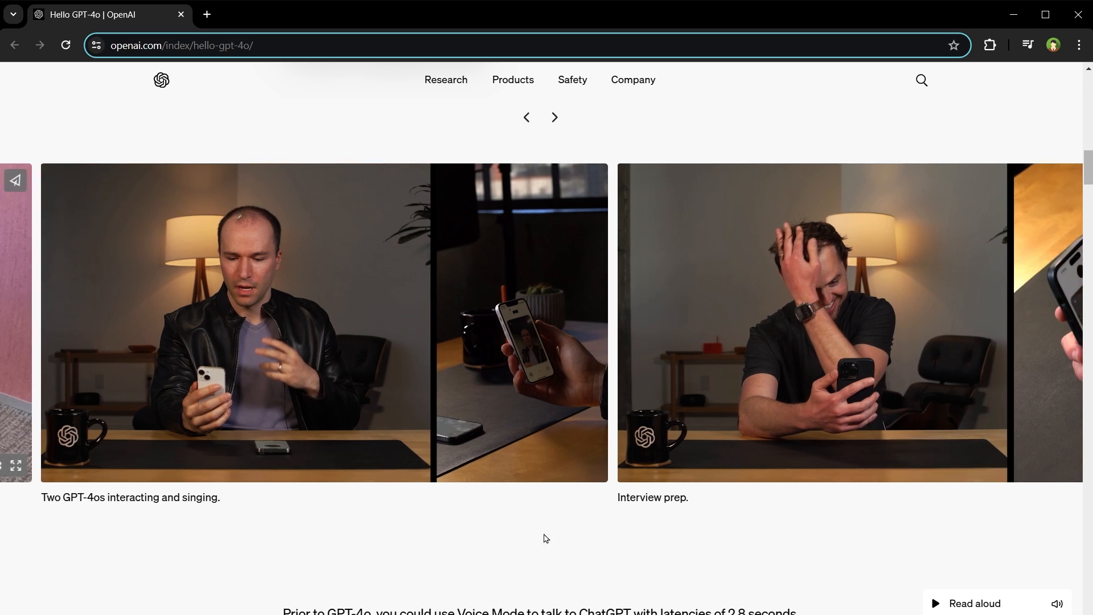
Step: Bring the Interview prep sample forward in the carousel and let it play
{"action": "left_click", "coordinate": [555, 117]}
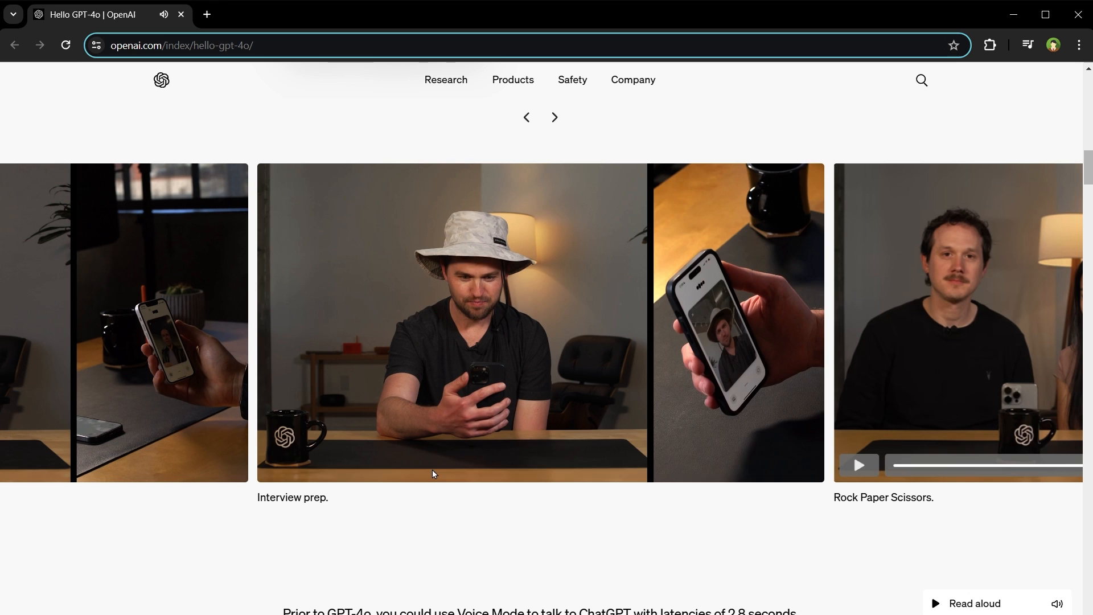
{"action": "mouse_move", "coordinate": [499, 537]}
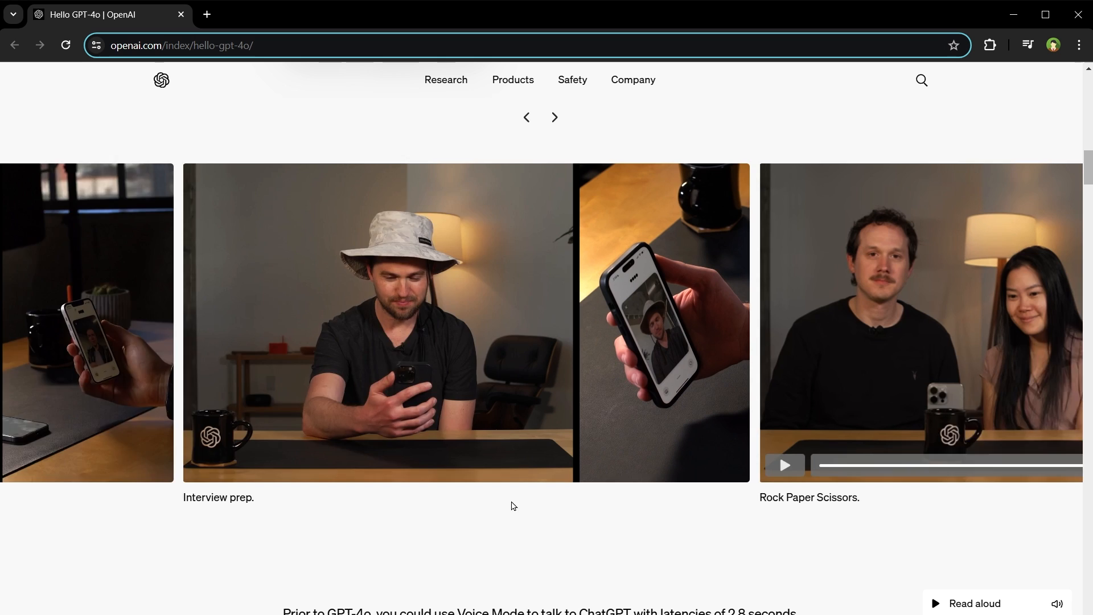
Step: Advance through Rock Paper Scissors, Sarcasm and Math with Sal and Imran Khan to Point and learn Spanish
{"action": "left_click", "coordinate": [555, 116]}
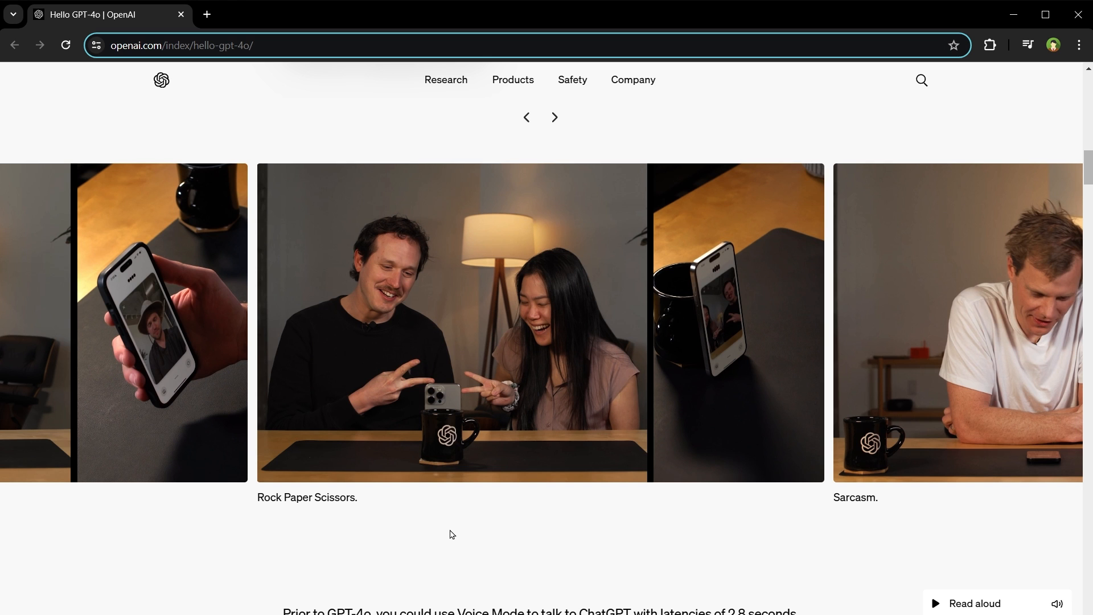
{"action": "left_click", "coordinate": [555, 117]}
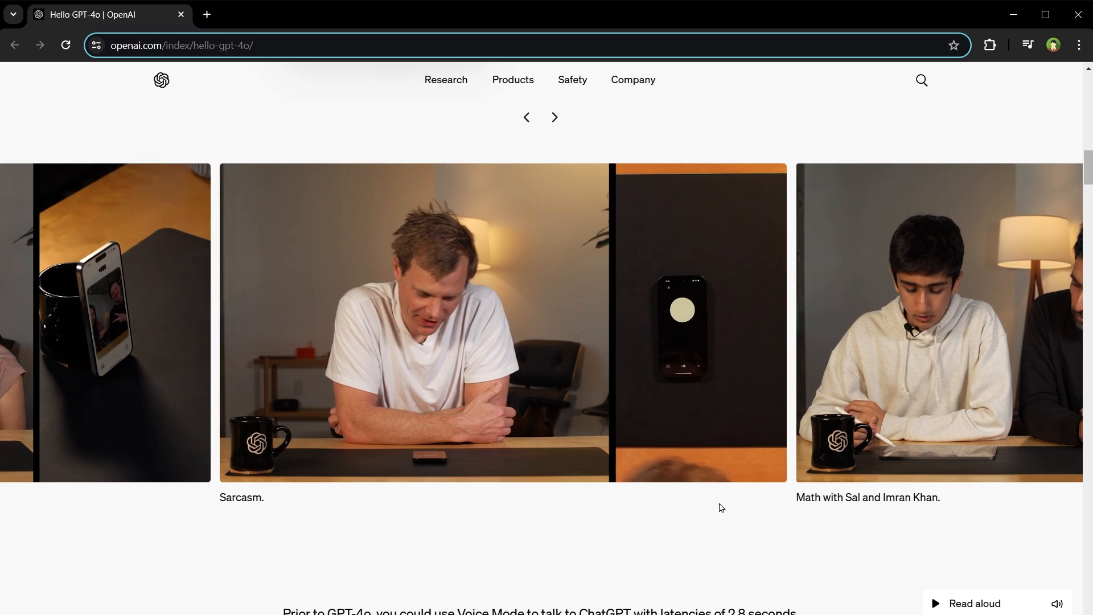
{"action": "left_click", "coordinate": [553, 116]}
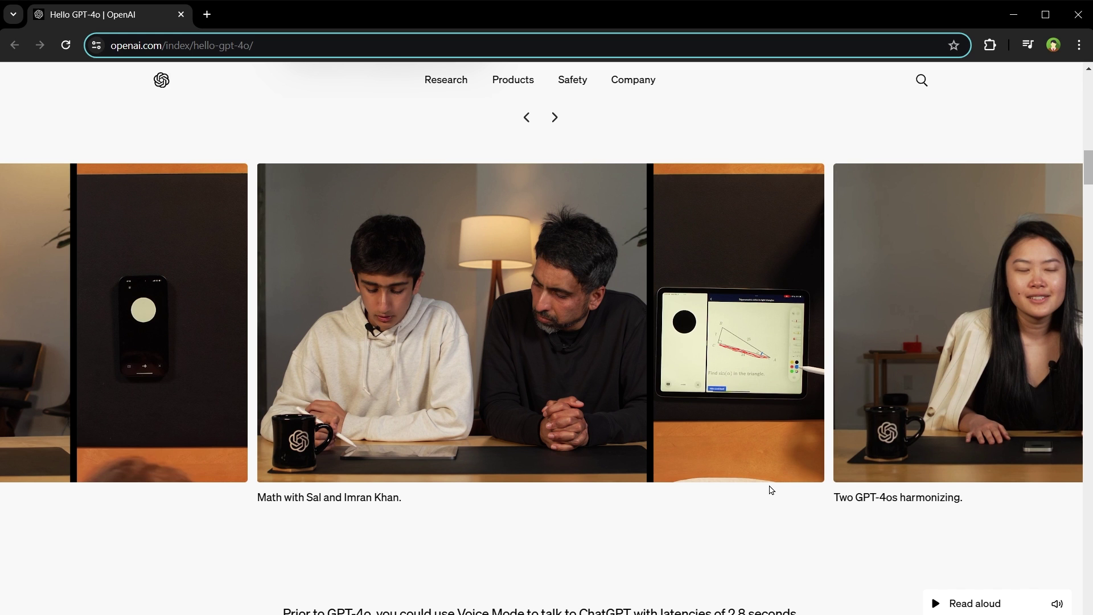
{"action": "left_click", "coordinate": [554, 117]}
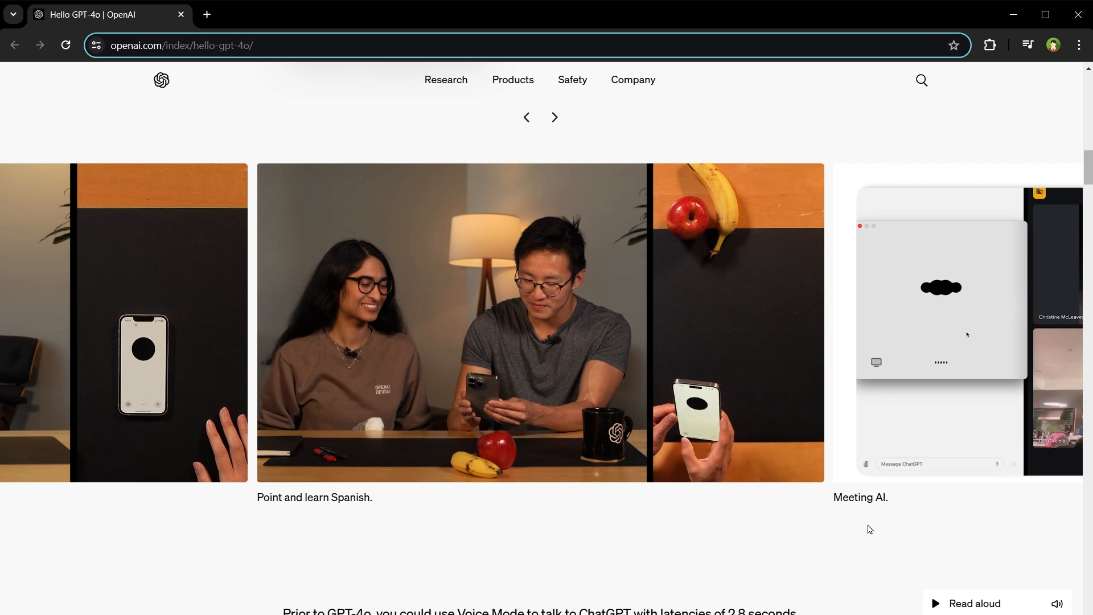
Step: Advance past Meeting AI to the Real-time translation sample and watch it play
{"action": "left_click", "coordinate": [555, 117]}
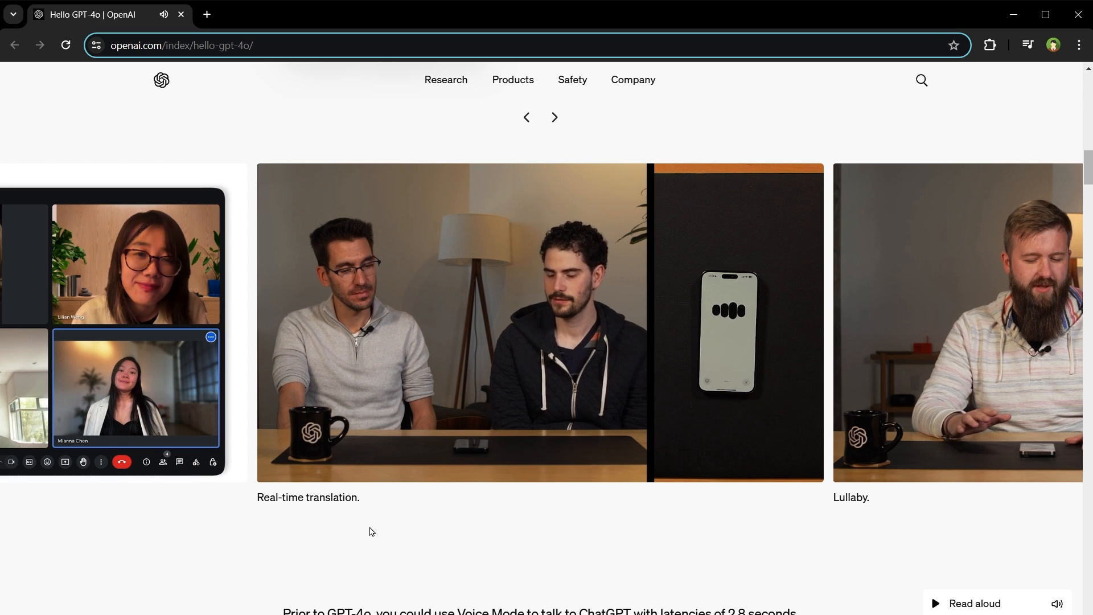
{"action": "mouse_move", "coordinate": [423, 527]}
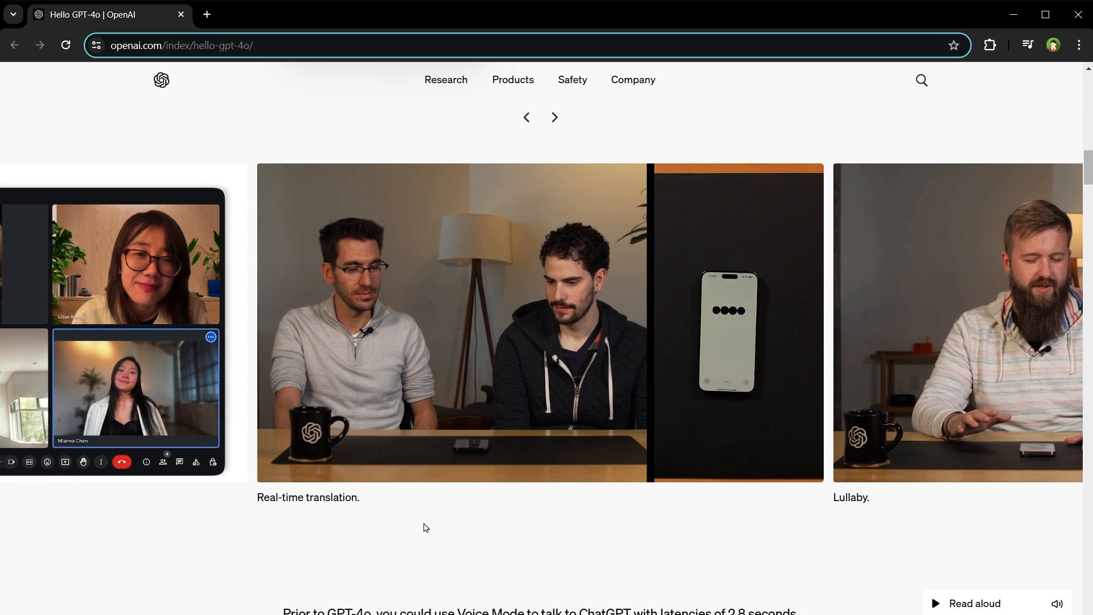
{"action": "scroll", "scroll_direction": "down", "scroll_amount": 3}
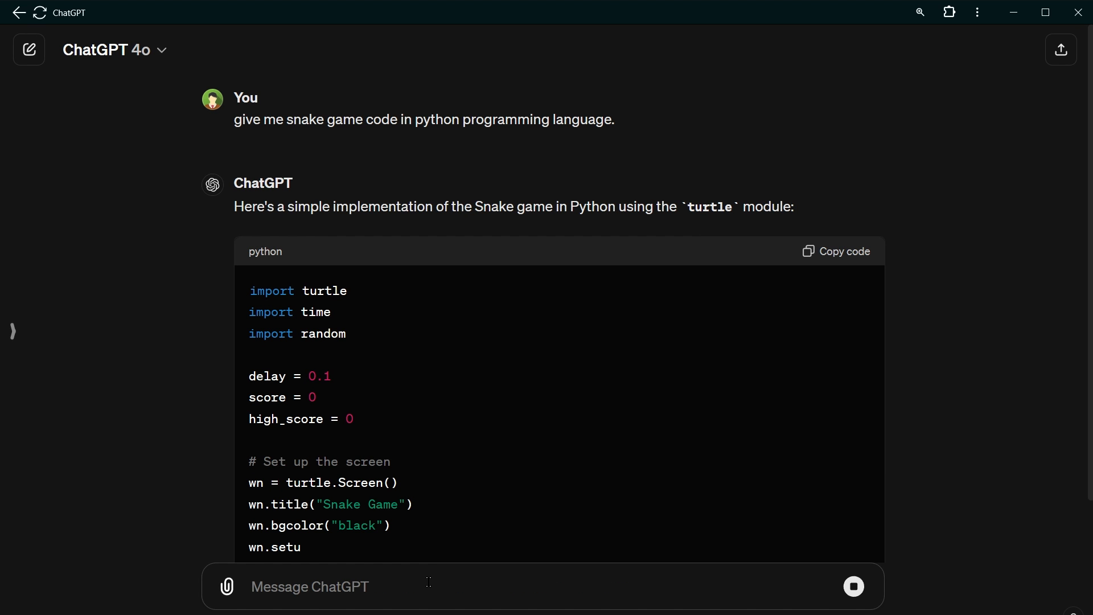
Step: Scroll through GPT-4o's generated turtle-based Snake game code to the main loop, then back toward the top
{"action": "scroll", "scroll_direction": "down", "scroll_amount": 3}
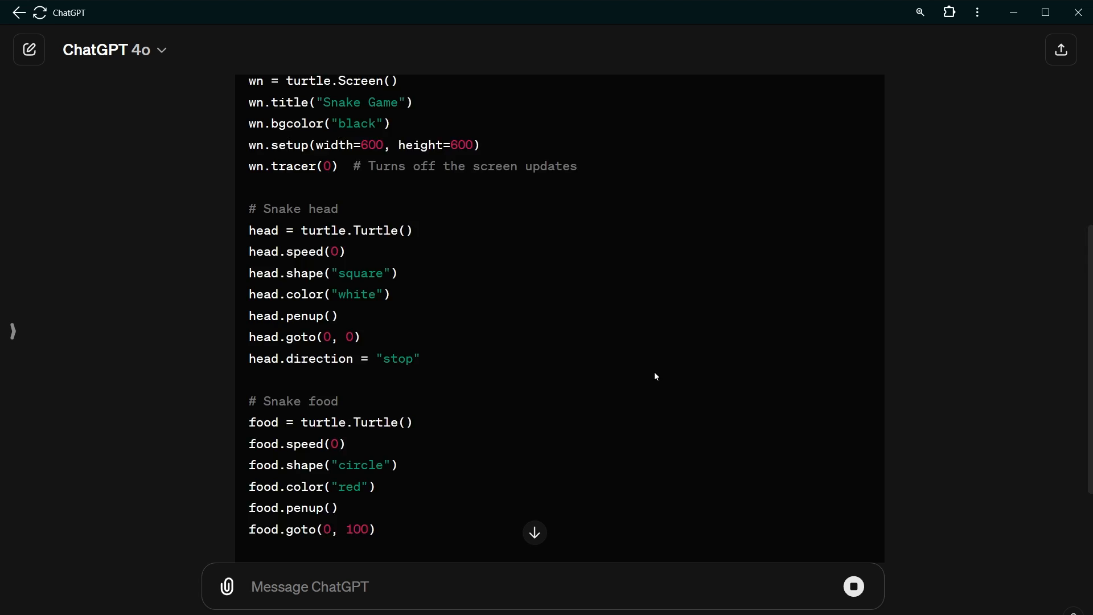
{"action": "scroll", "scroll_direction": "down", "scroll_amount": 3}
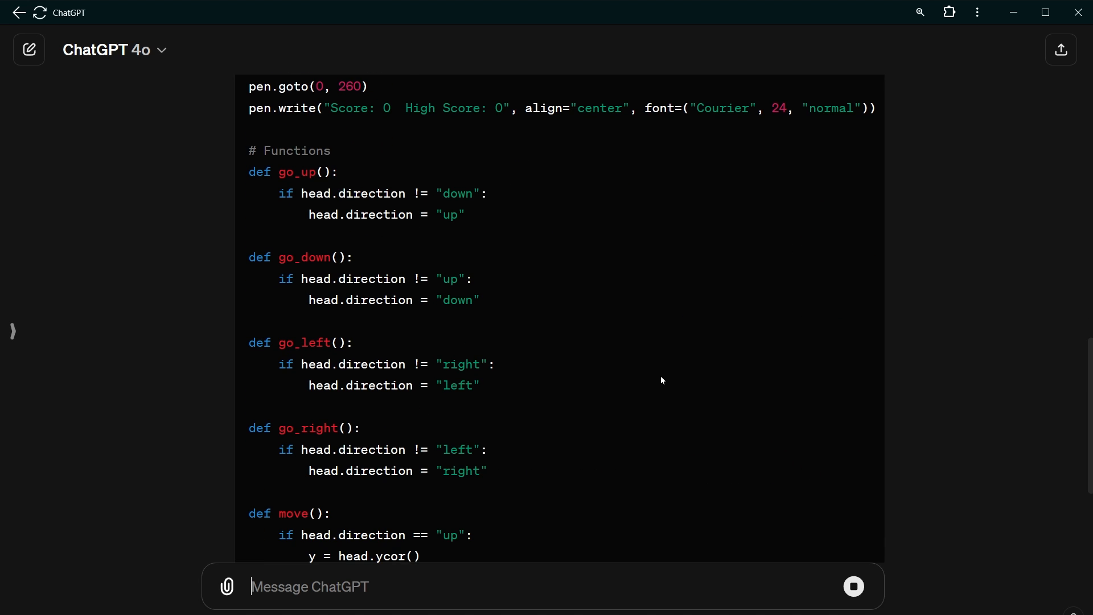
{"action": "scroll", "scroll_direction": "down", "scroll_amount": 3}
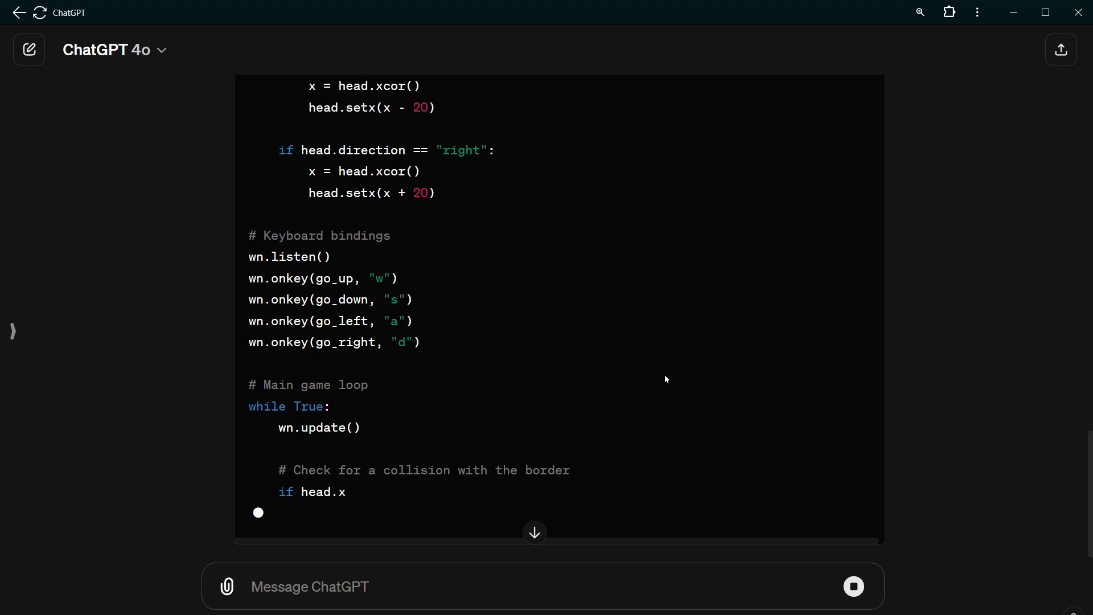
{"action": "scroll", "scroll_direction": "down", "scroll_amount": 3}
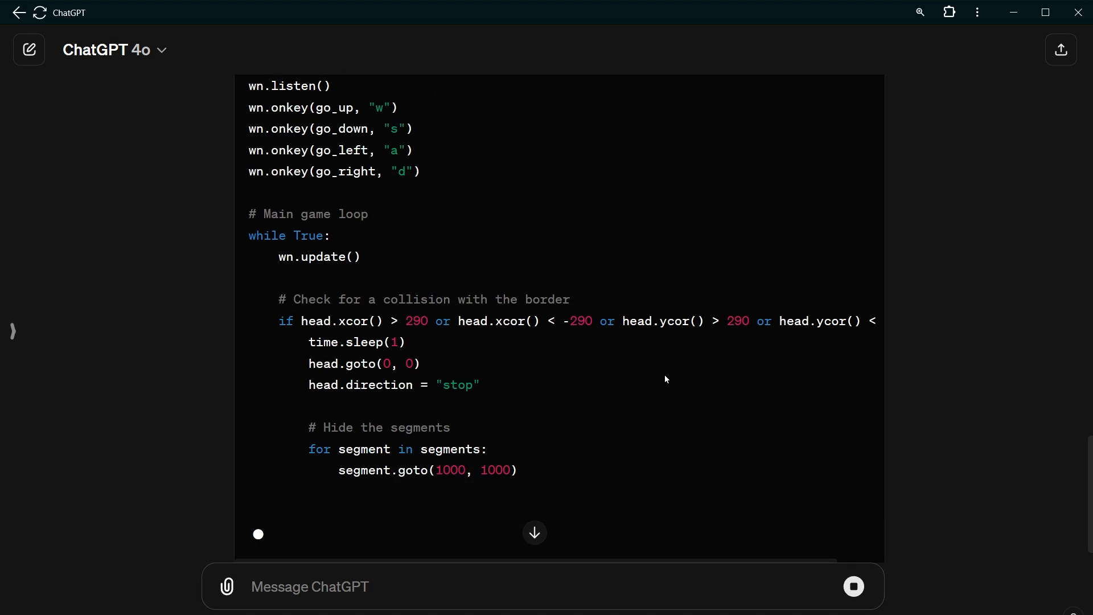
{"action": "scroll", "scroll_direction": "down", "scroll_amount": 3}
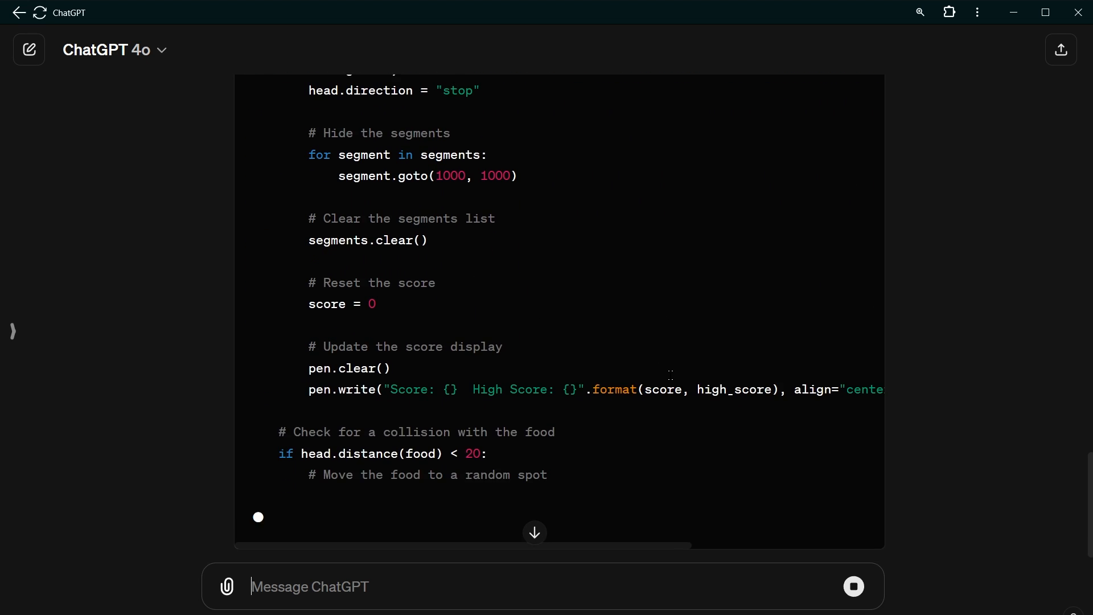
{"action": "scroll", "scroll_direction": "down", "scroll_amount": 3}
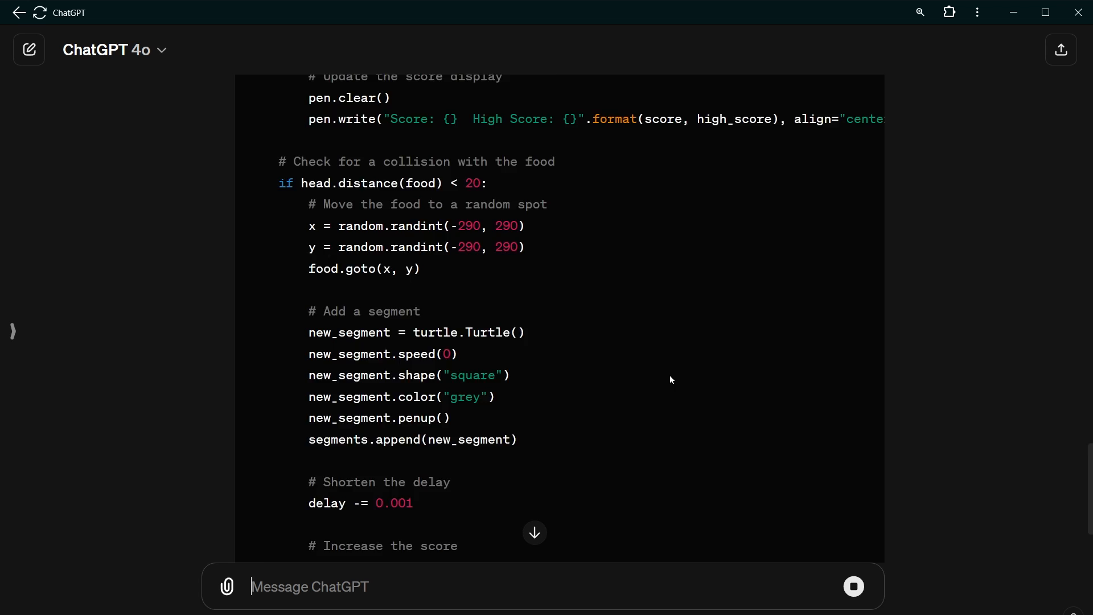
{"action": "scroll", "scroll_direction": "down", "scroll_amount": 3}
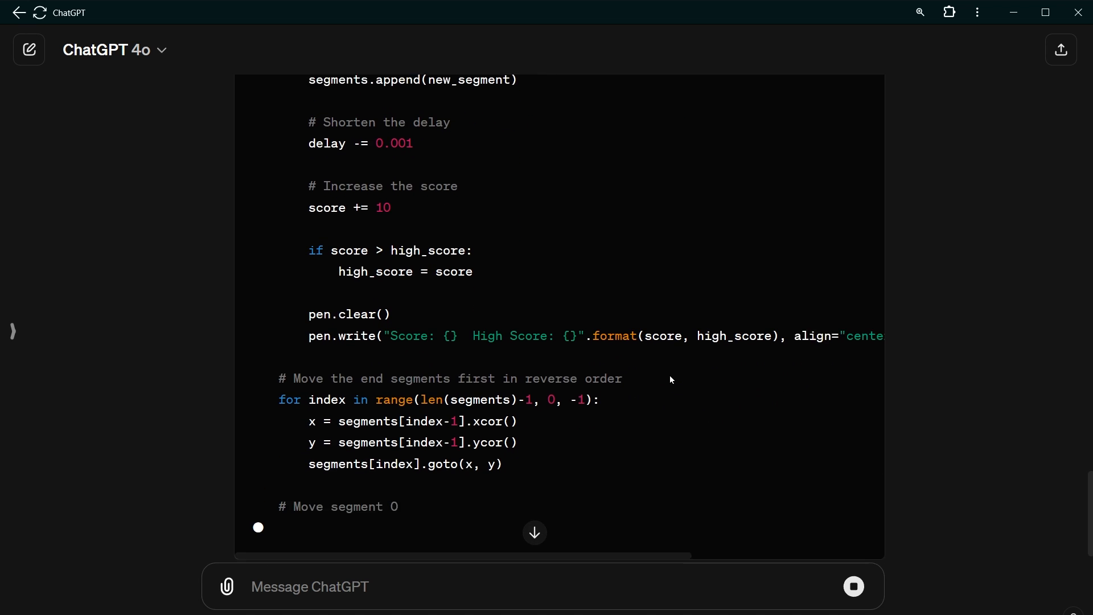
{"action": "scroll", "scroll_direction": "down", "scroll_amount": 3}
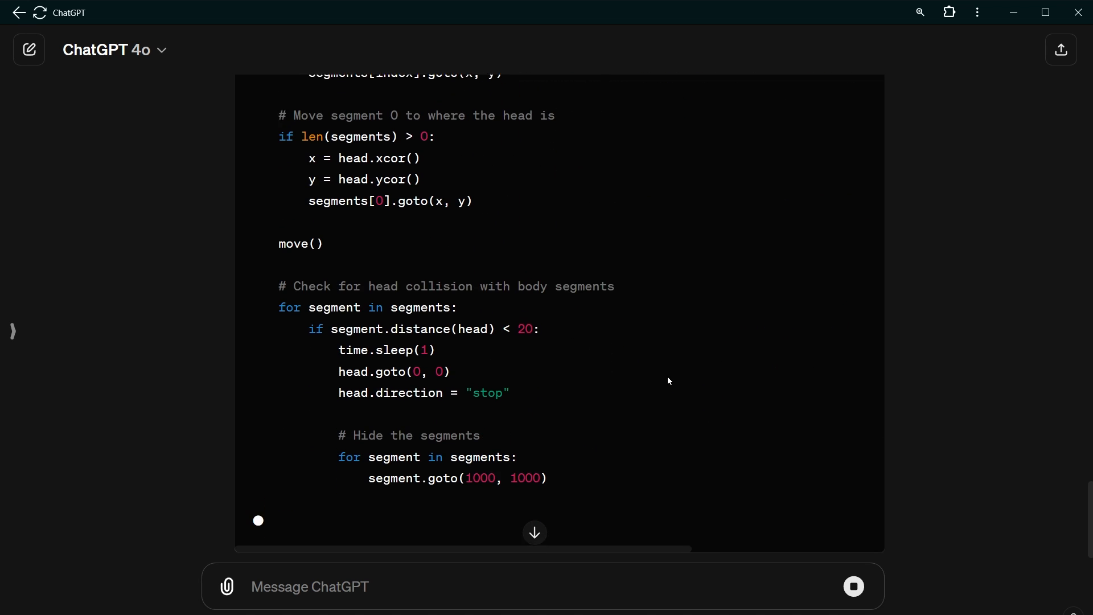
{"action": "scroll", "scroll_direction": "down", "scroll_amount": 3}
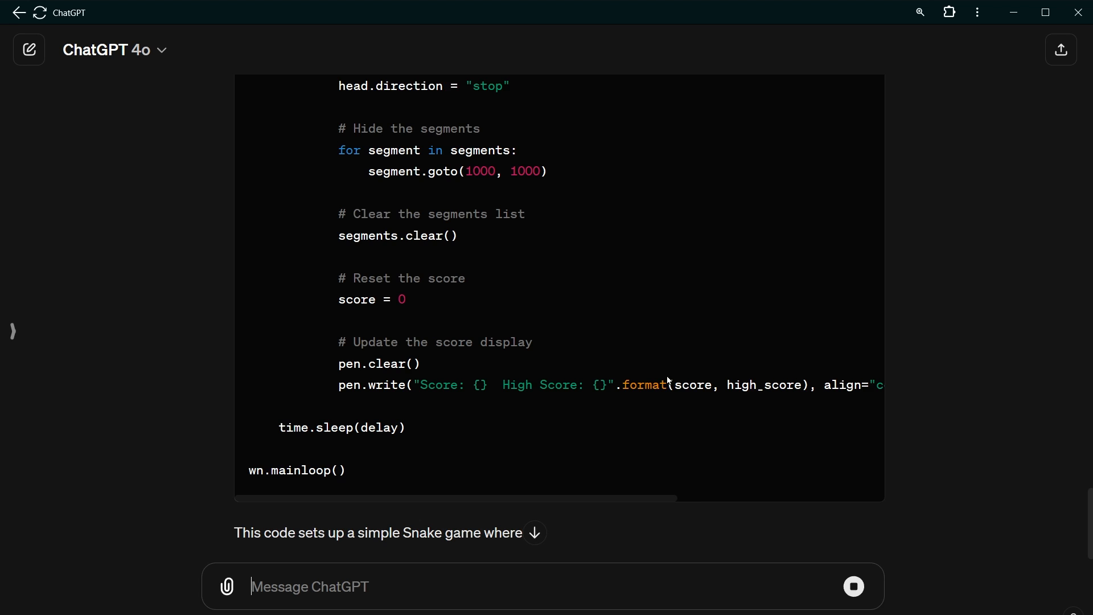
{"action": "scroll", "scroll_direction": "up", "scroll_amount": 3}
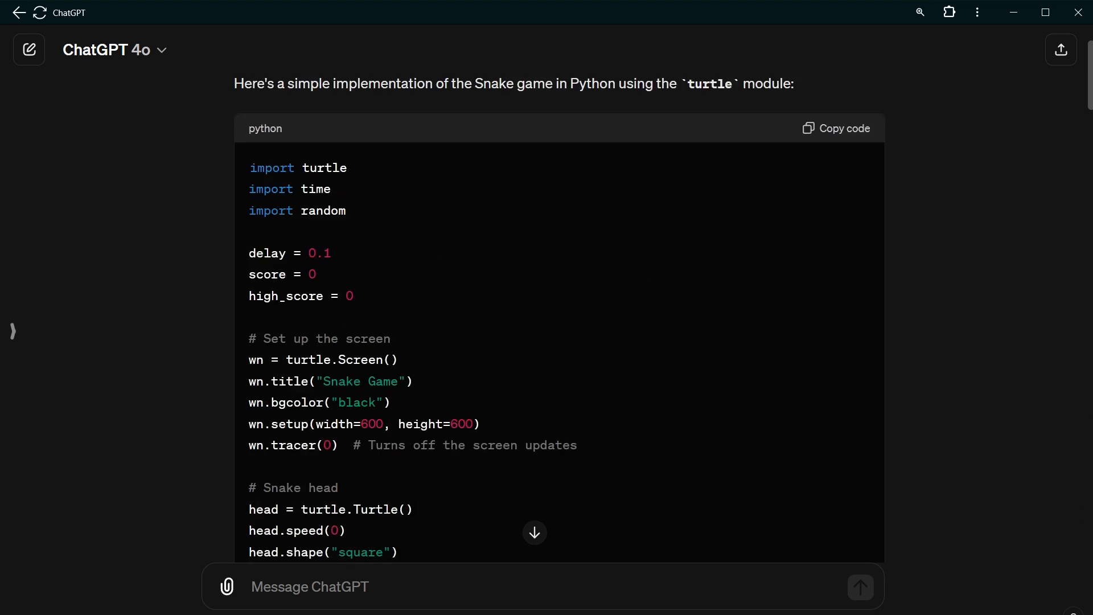
Step: Scroll the GPT-4 conversation's Snake game code as it generates for comparison
{"action": "scroll", "scroll_direction": "up", "scroll_amount": 3}
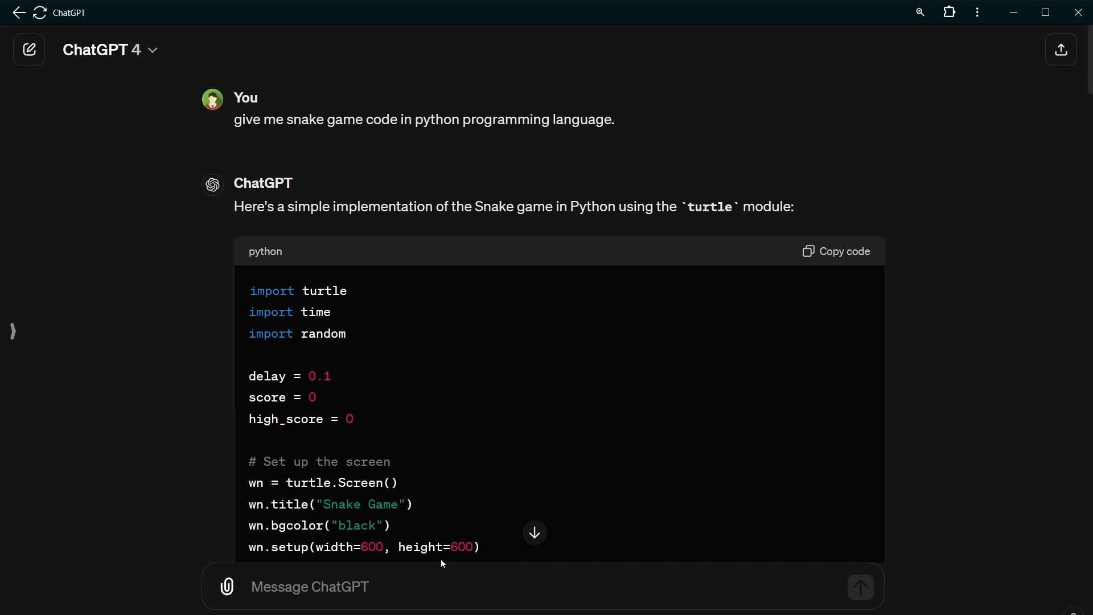
{"action": "scroll", "scroll_direction": "down", "scroll_amount": 3}
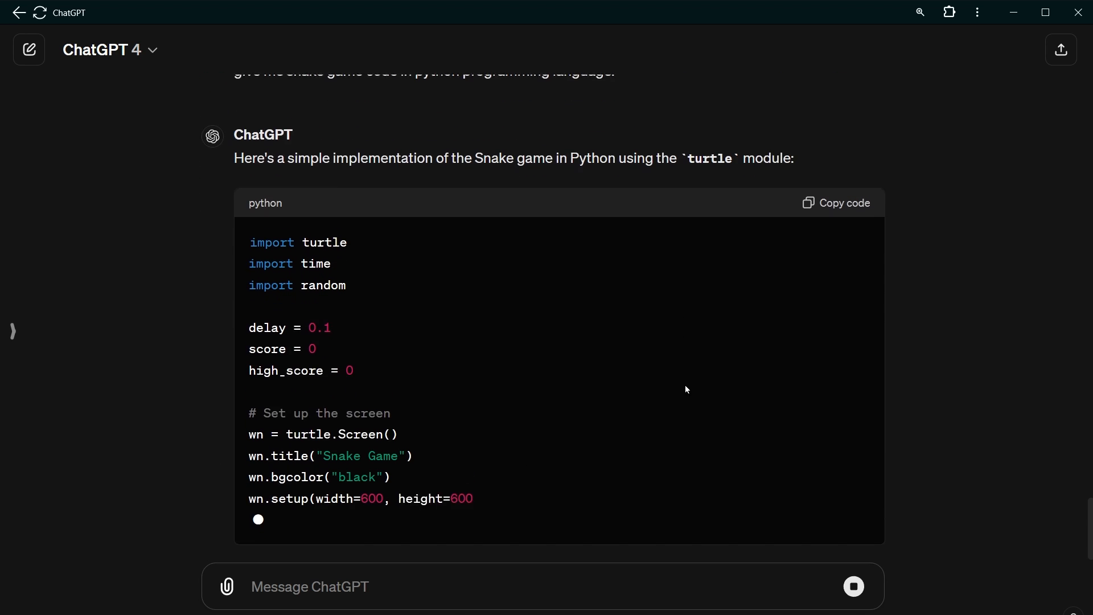
{"action": "scroll", "scroll_direction": "down", "scroll_amount": 3}
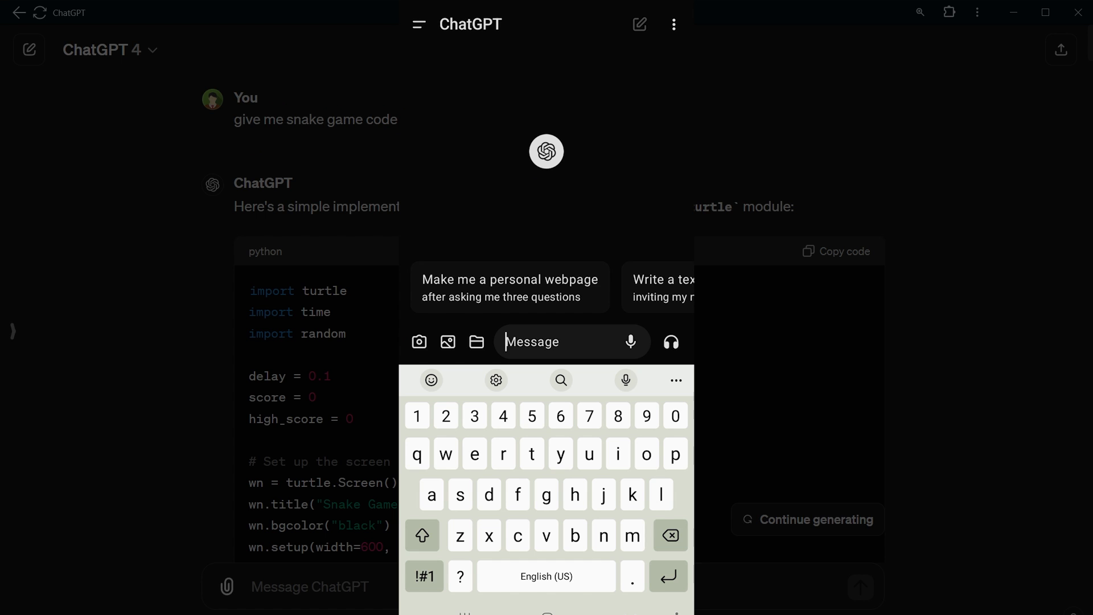
Step: Switch the mobile chat's model to GPT-4o and start a voice conversation
{"action": "left_click", "coordinate": [673, 24]}
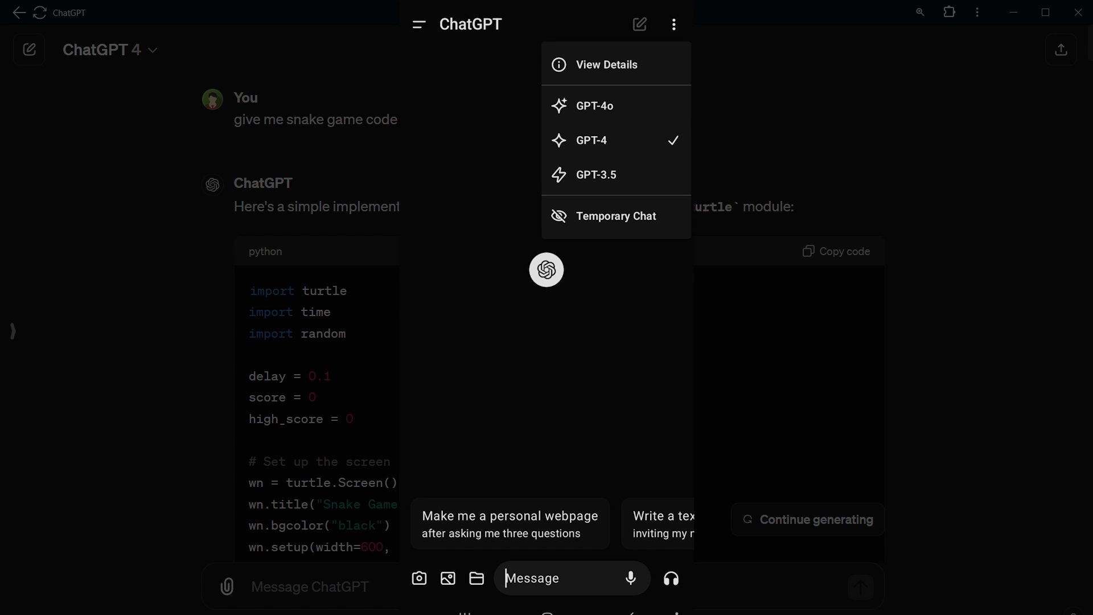
{"action": "left_click", "coordinate": [595, 106]}
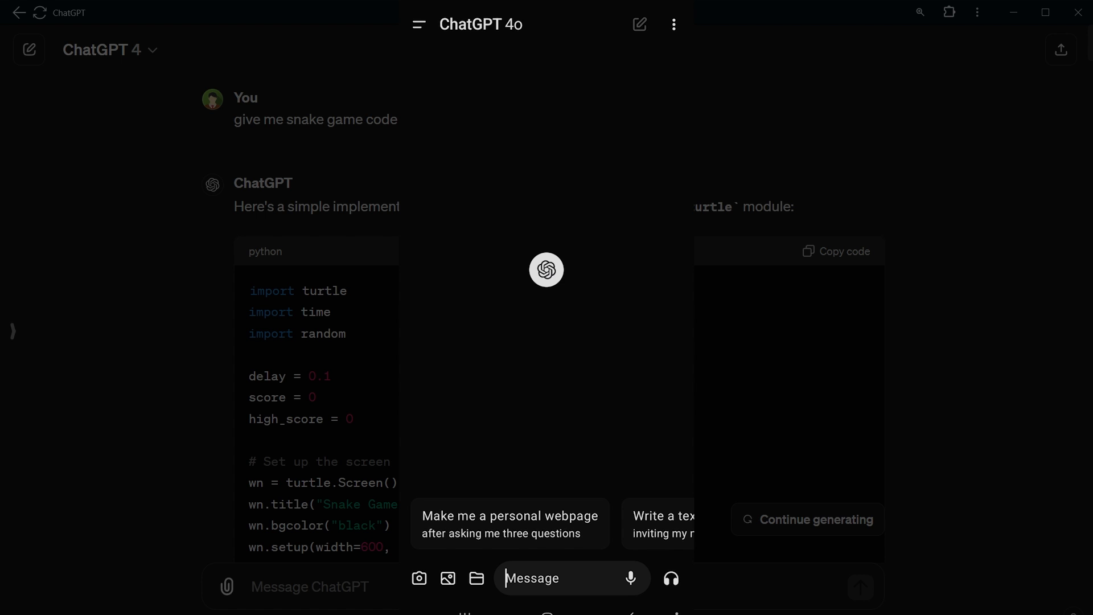
{"action": "left_click", "coordinate": [670, 579]}
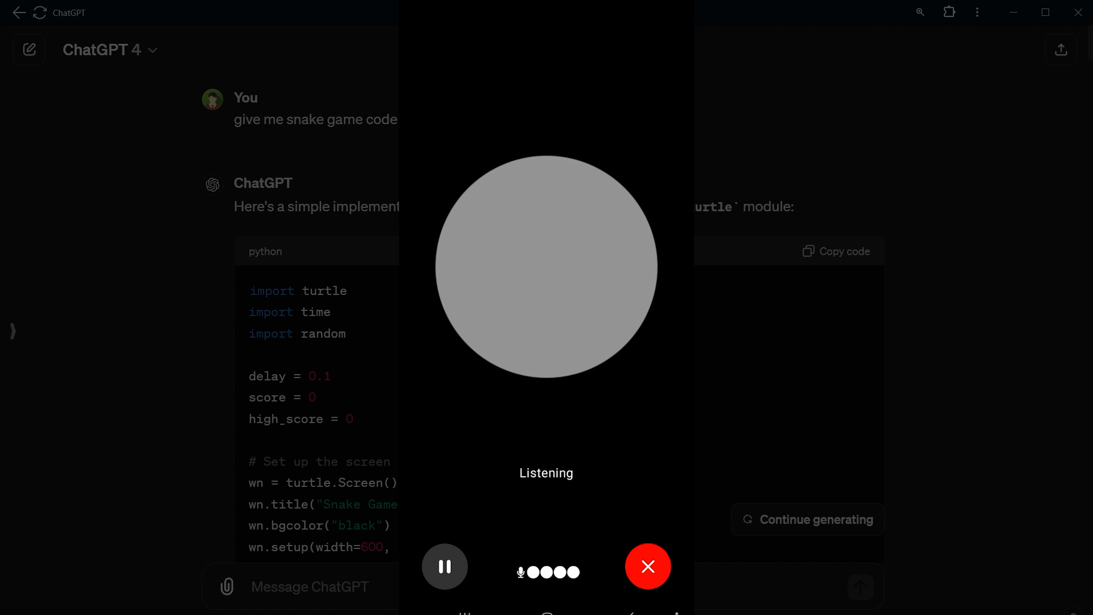
Step: Talk with GPT-4o in voice mode, tapping the voice screen controls during the conversation
{"action": "left_click", "coordinate": [444, 566]}
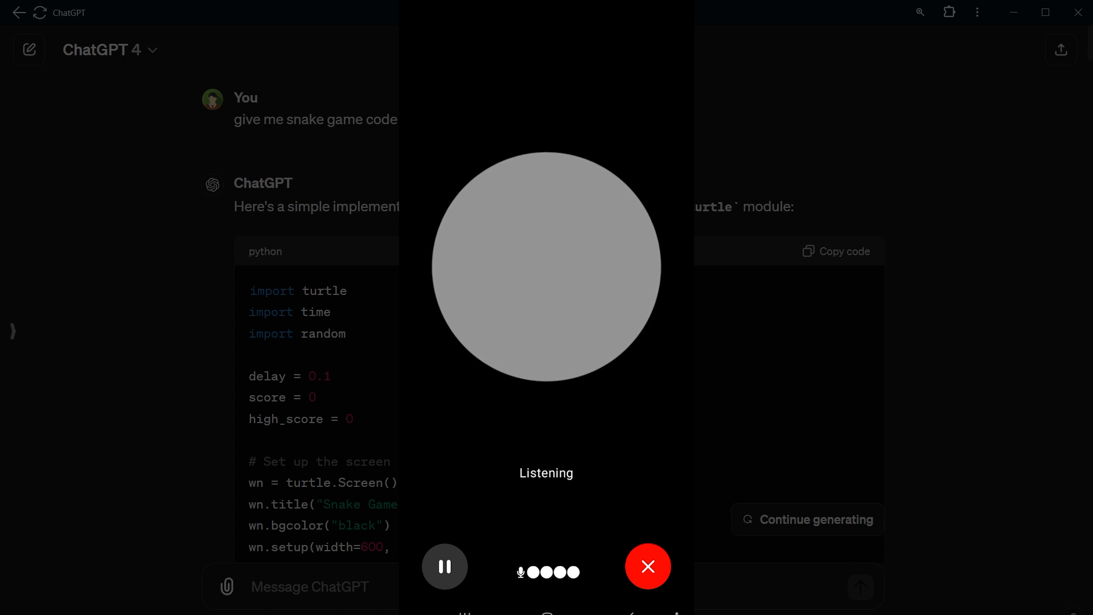
{"action": "left_click", "coordinate": [444, 566]}
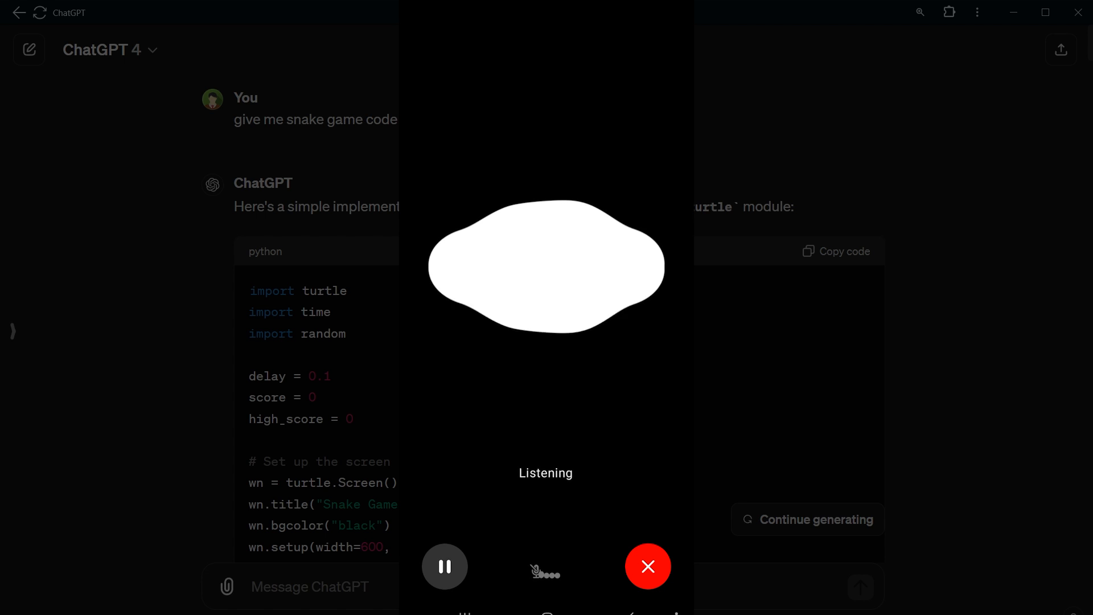
{"action": "left_click", "coordinate": [648, 566]}
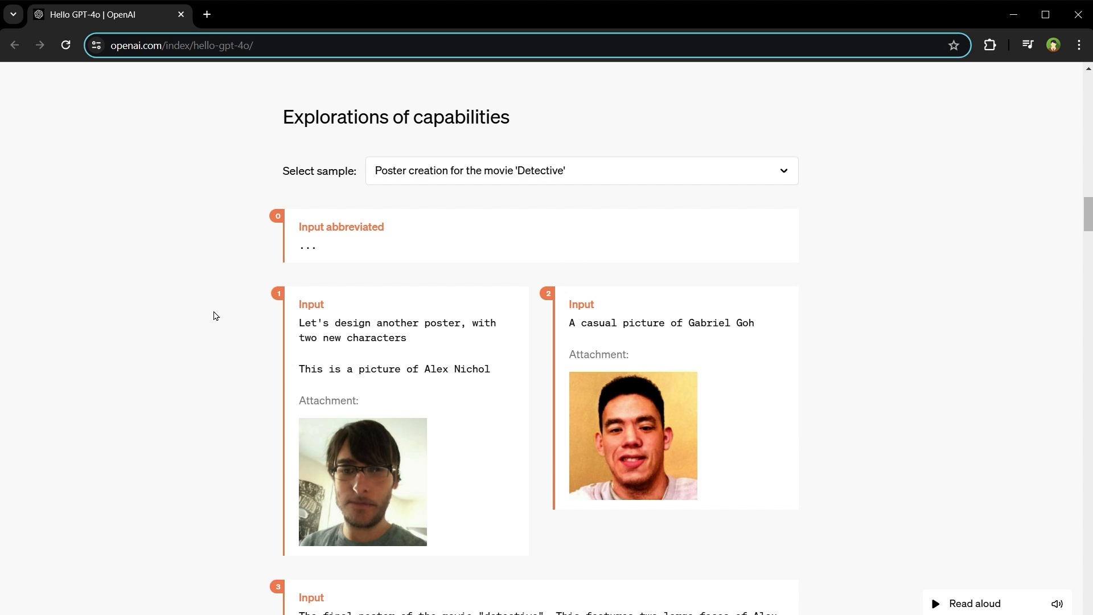
{"action": "mouse_move", "coordinate": [538, 207]}
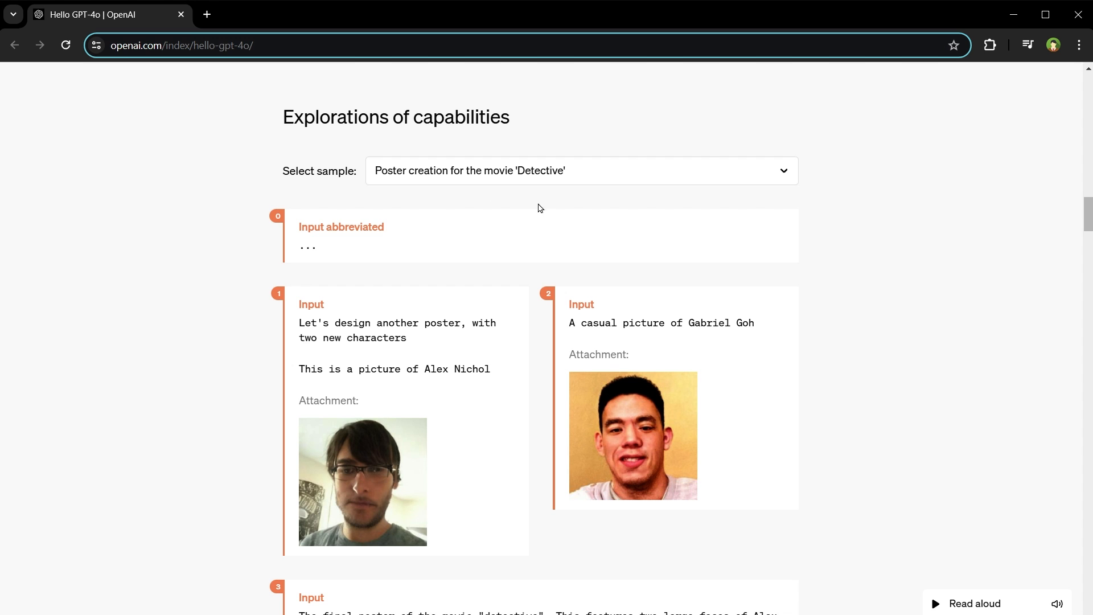
Step: Scroll through the Detective poster sample, from the rough draft to the cleaned-up Alex Nichol/Gabriel Goh poster
{"action": "scroll", "scroll_direction": "down", "scroll_amount": 3}
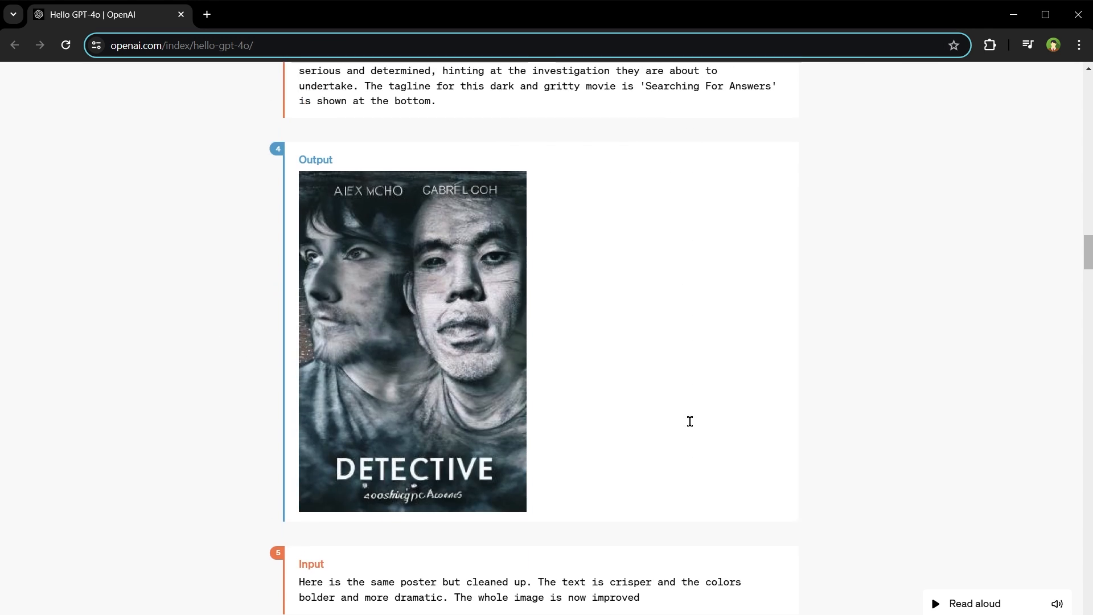
{"action": "scroll", "scroll_direction": "down", "scroll_amount": 3}
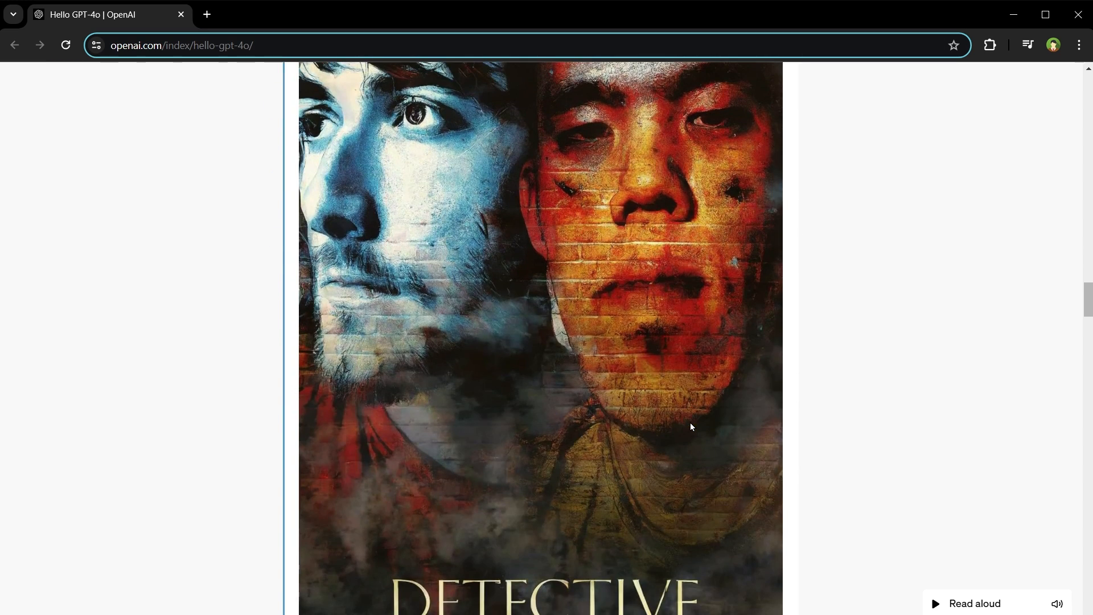
{"action": "scroll", "scroll_direction": "down", "scroll_amount": 3}
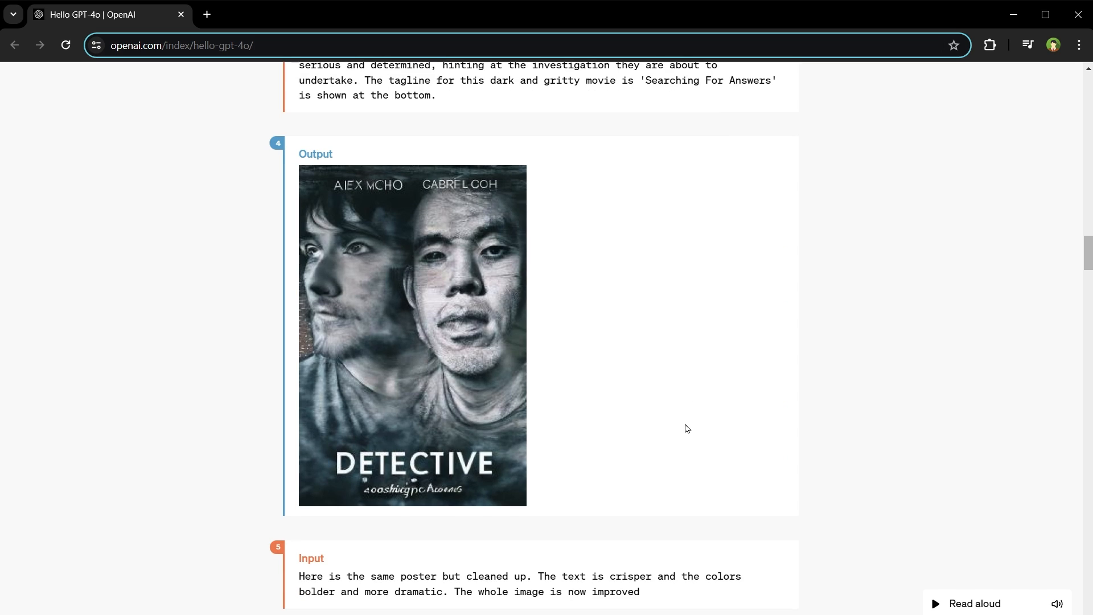
{"action": "scroll", "scroll_direction": "down", "scroll_amount": 3}
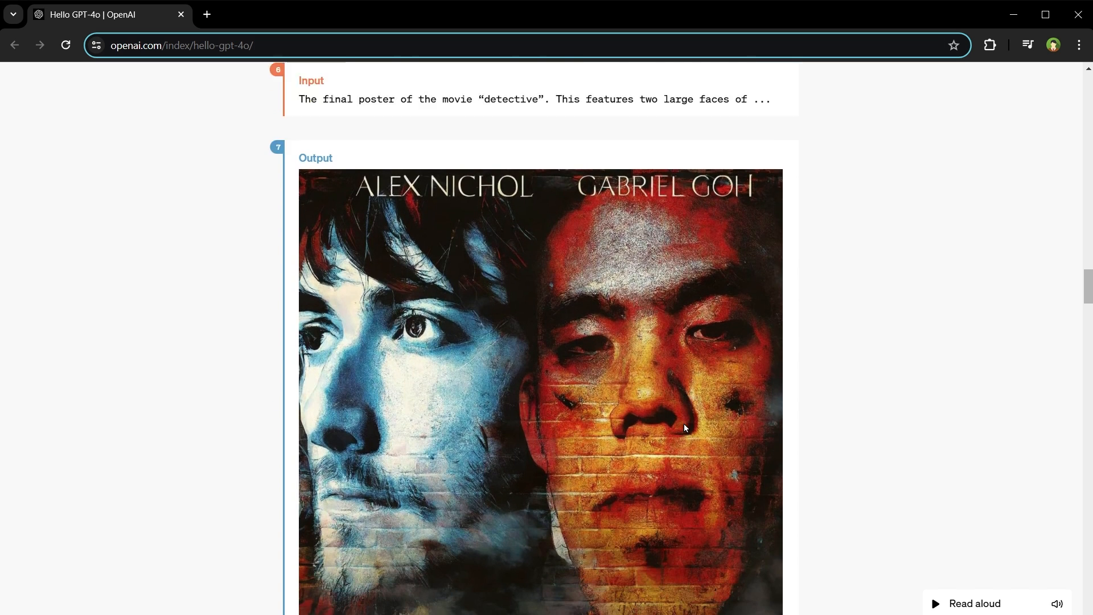
{"action": "scroll", "scroll_direction": "down", "scroll_amount": 3}
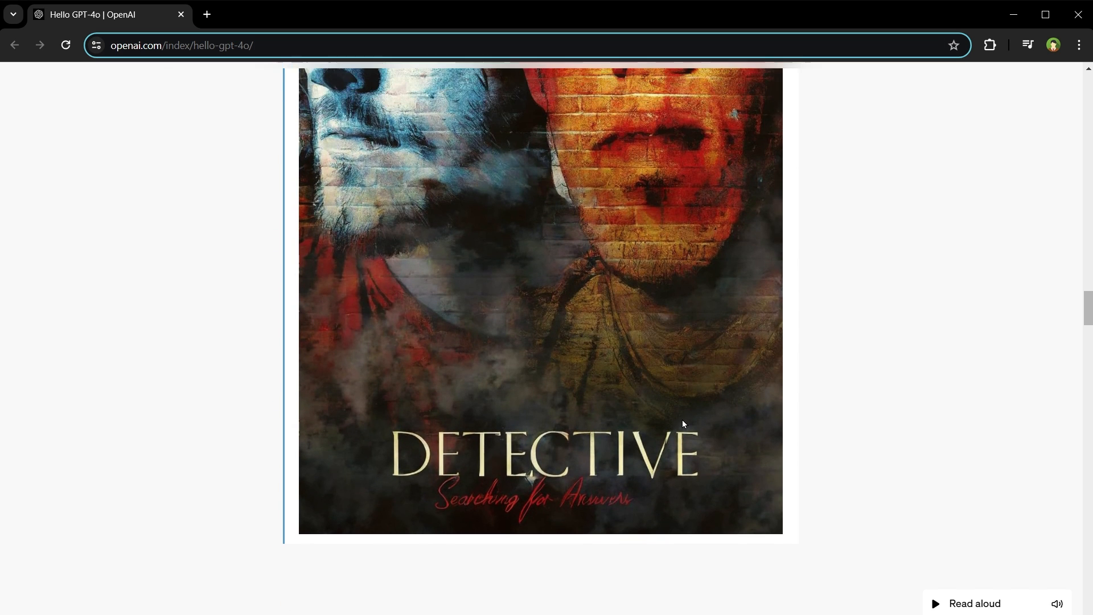
{"action": "scroll", "scroll_direction": "up", "scroll_amount": 3}
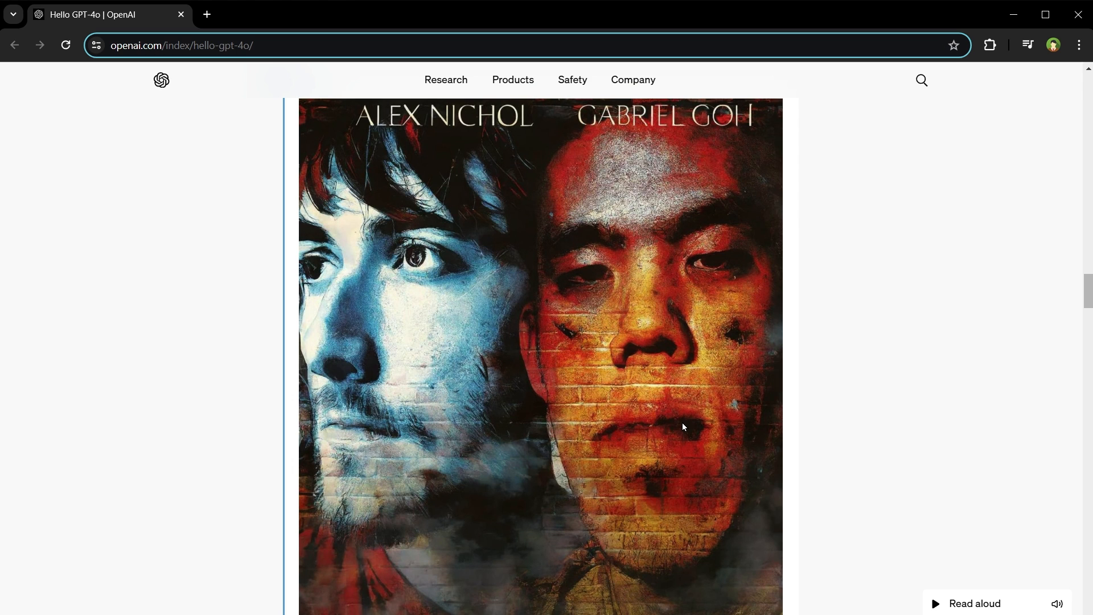
{"action": "scroll", "scroll_direction": "down", "scroll_amount": 3}
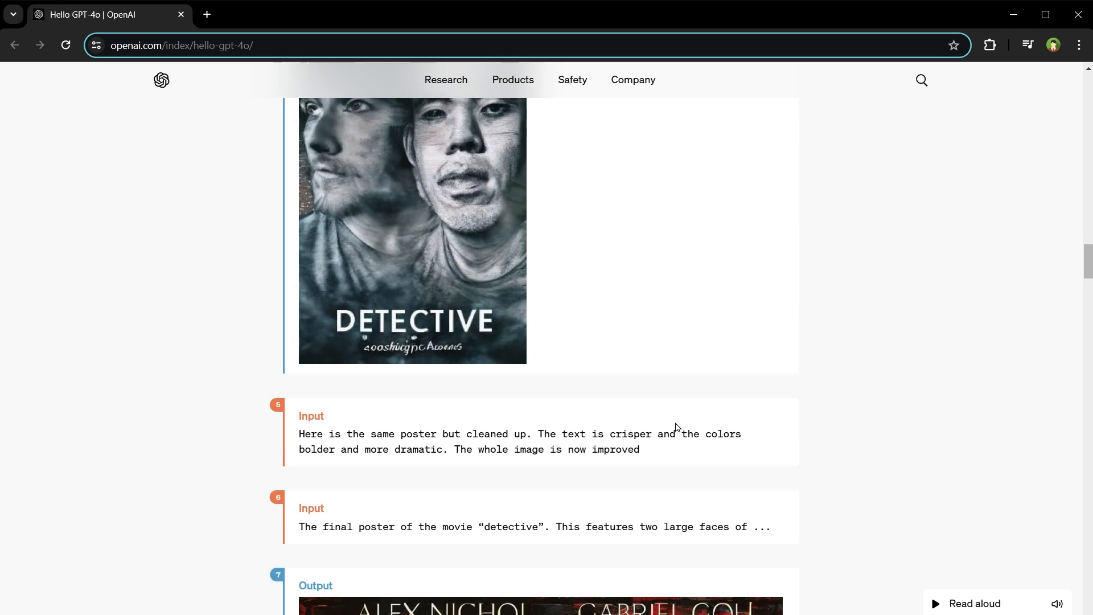
Step: Select the Character design - Geary the robot sample and scroll through his computer, bicycle and violin scenes
{"action": "left_click", "coordinate": [580, 312]}
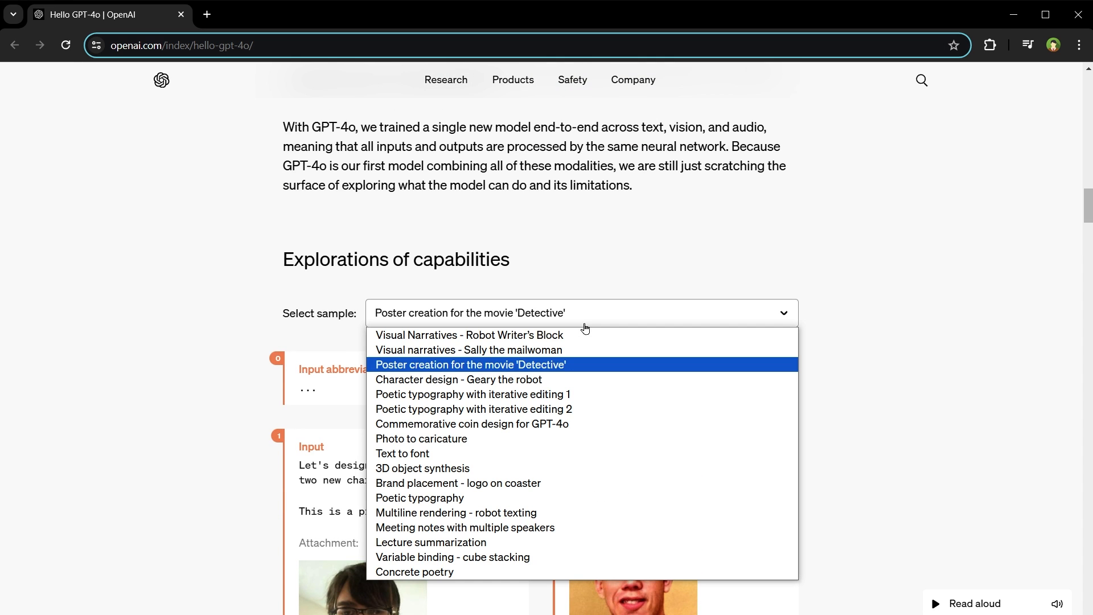
{"action": "left_click", "coordinate": [458, 379]}
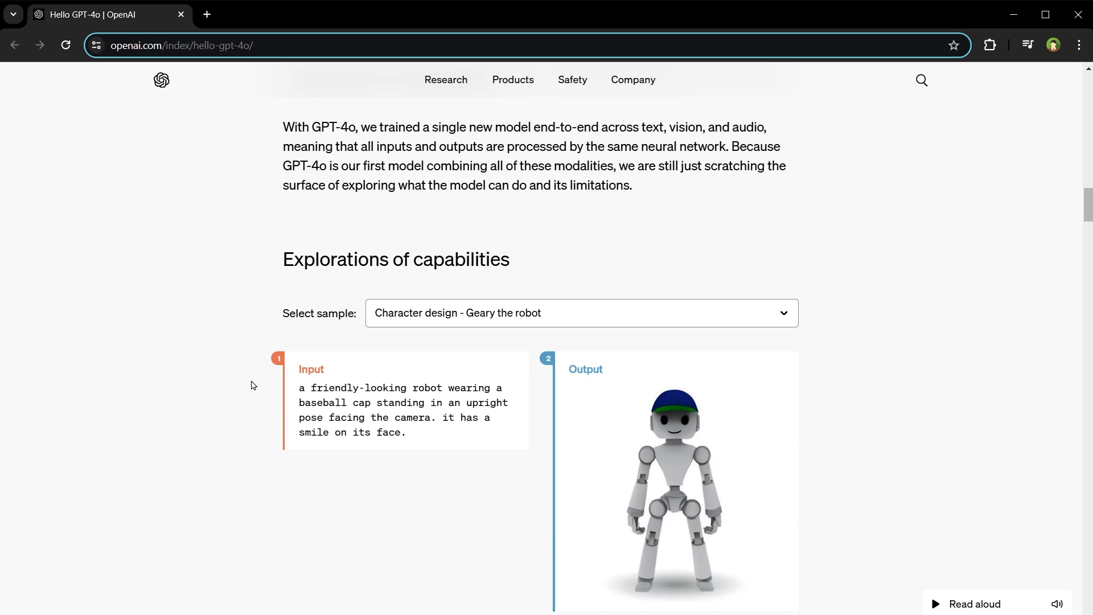
{"action": "scroll", "scroll_direction": "down", "scroll_amount": 3}
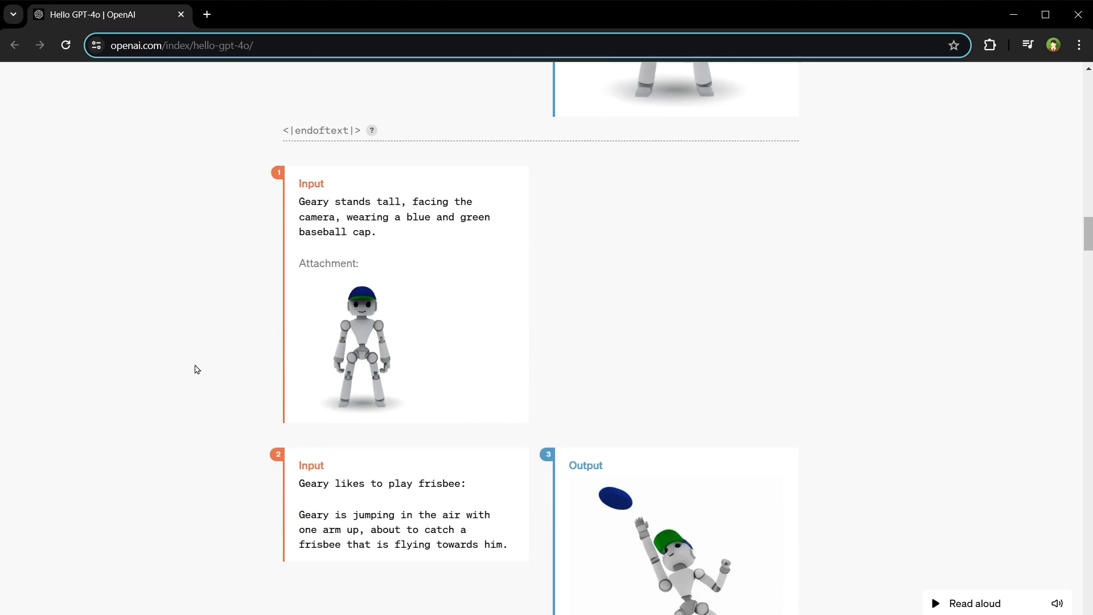
{"action": "scroll", "scroll_direction": "down", "scroll_amount": 3}
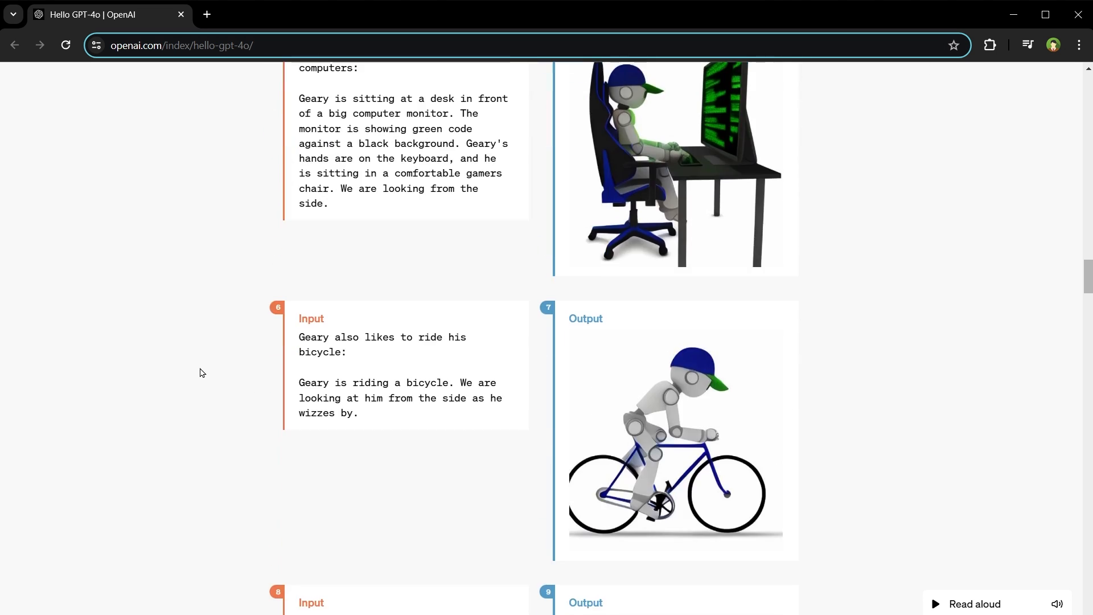
{"action": "scroll", "scroll_direction": "down", "scroll_amount": 3}
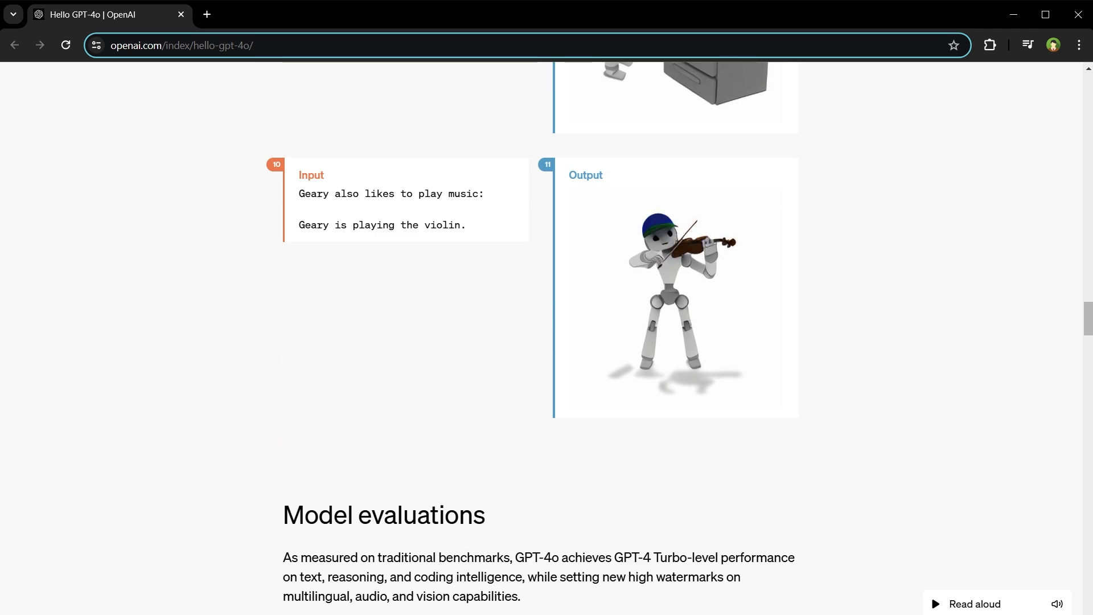
{"action": "scroll", "scroll_direction": "up", "scroll_amount": 3}
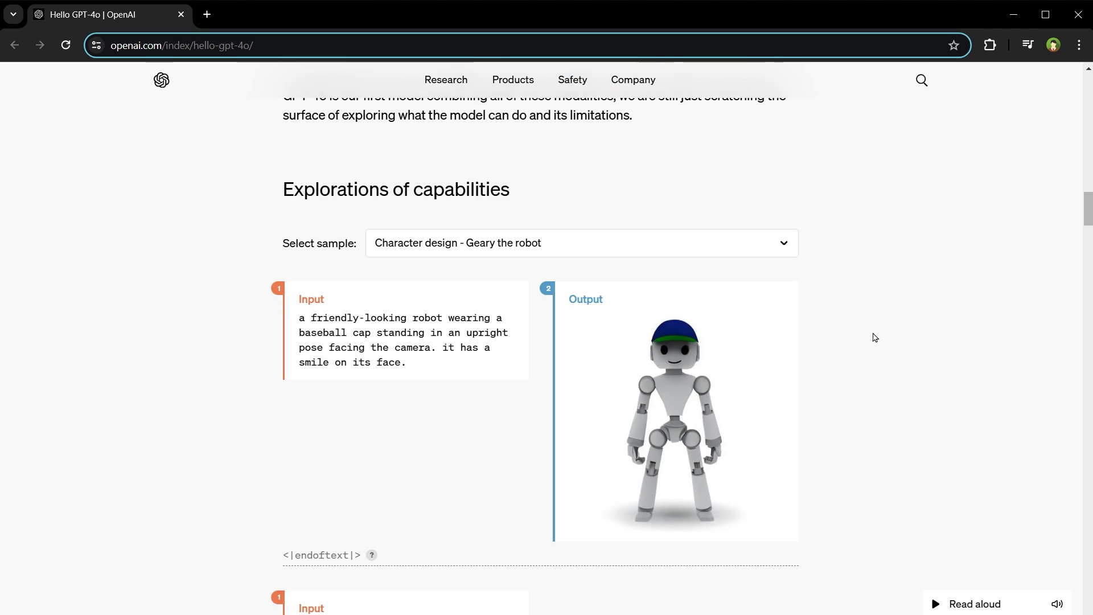
Step: Select the Brand placement - logo on coaster sample, view the etched coaster output, and reopen the sample list
{"action": "left_click", "coordinate": [581, 242]}
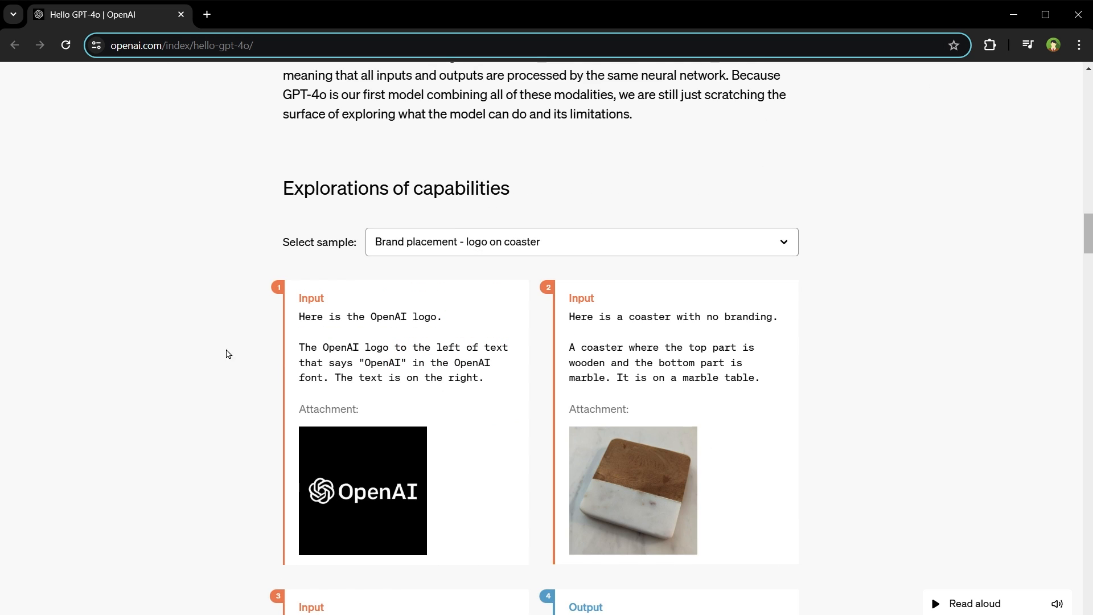
{"action": "scroll", "scroll_direction": "down", "scroll_amount": 3}
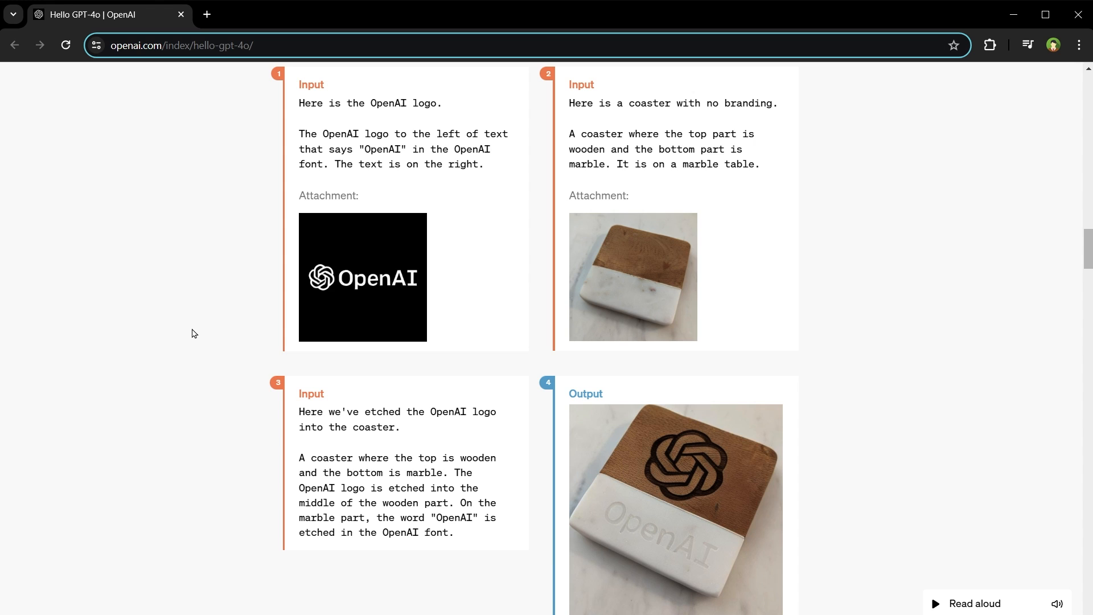
{"action": "left_click", "coordinate": [581, 242]}
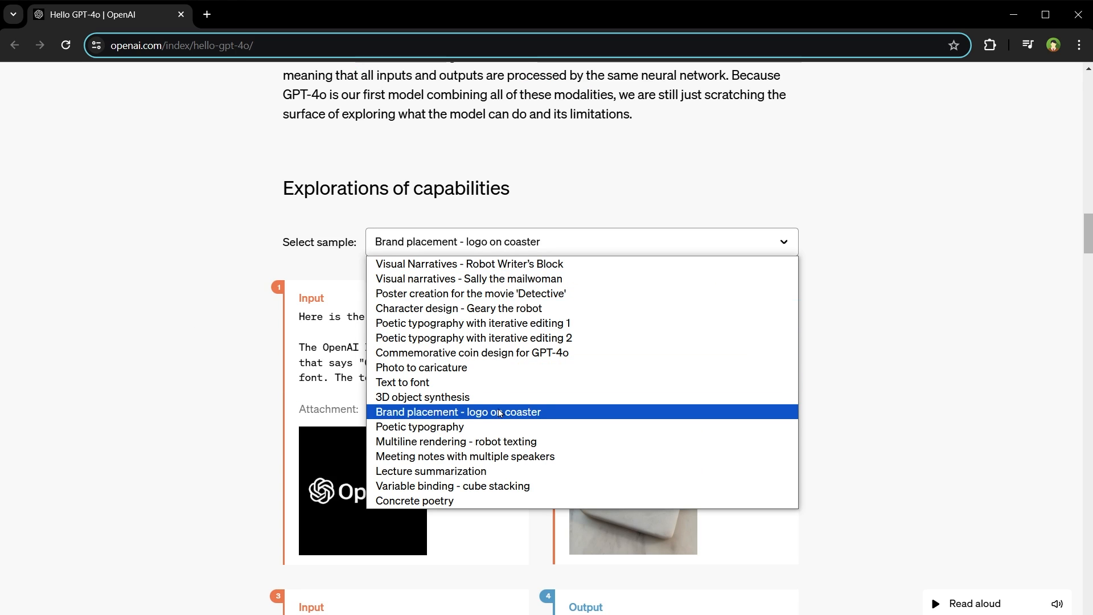
Step: Select the Meeting notes with multiple speakers sample, scroll its transcript, then switch to Lecture summarization
{"action": "left_click", "coordinate": [465, 456]}
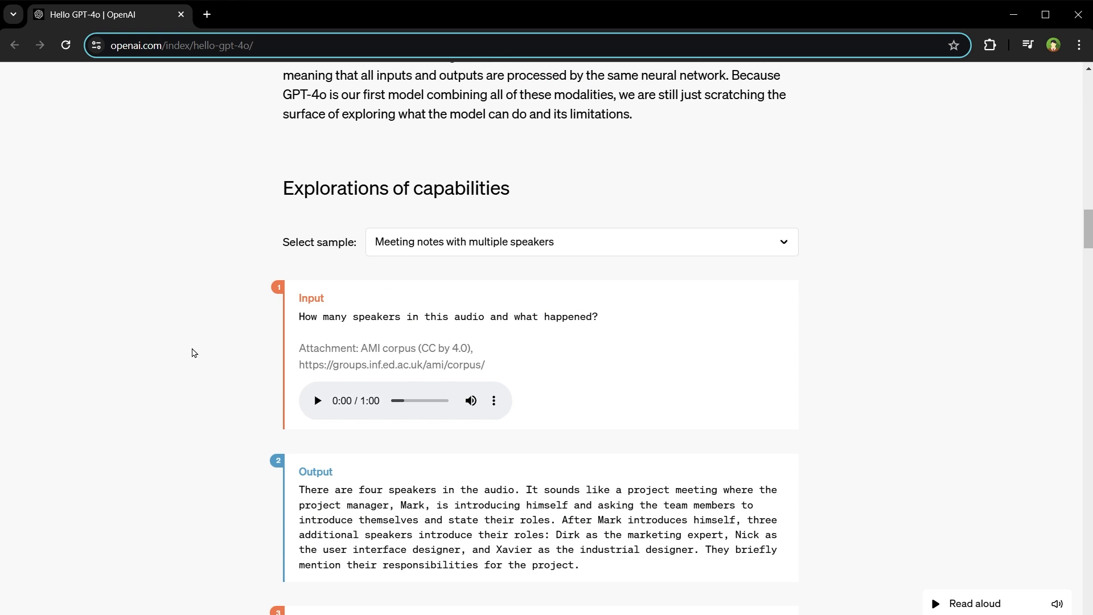
{"action": "scroll", "scroll_direction": "down", "scroll_amount": 3}
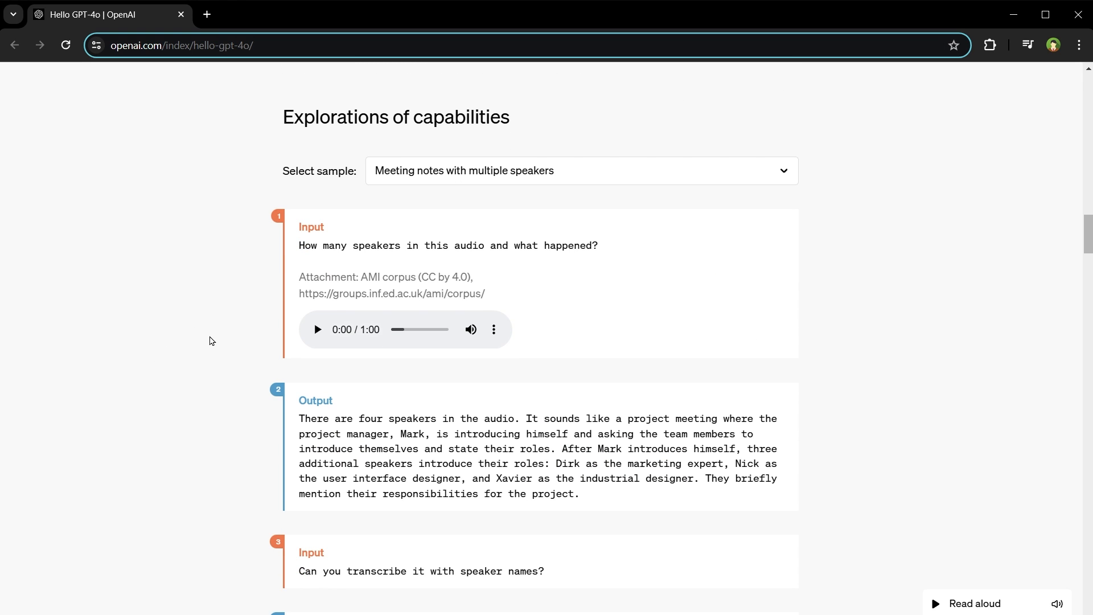
{"action": "scroll", "scroll_direction": "down", "scroll_amount": 3}
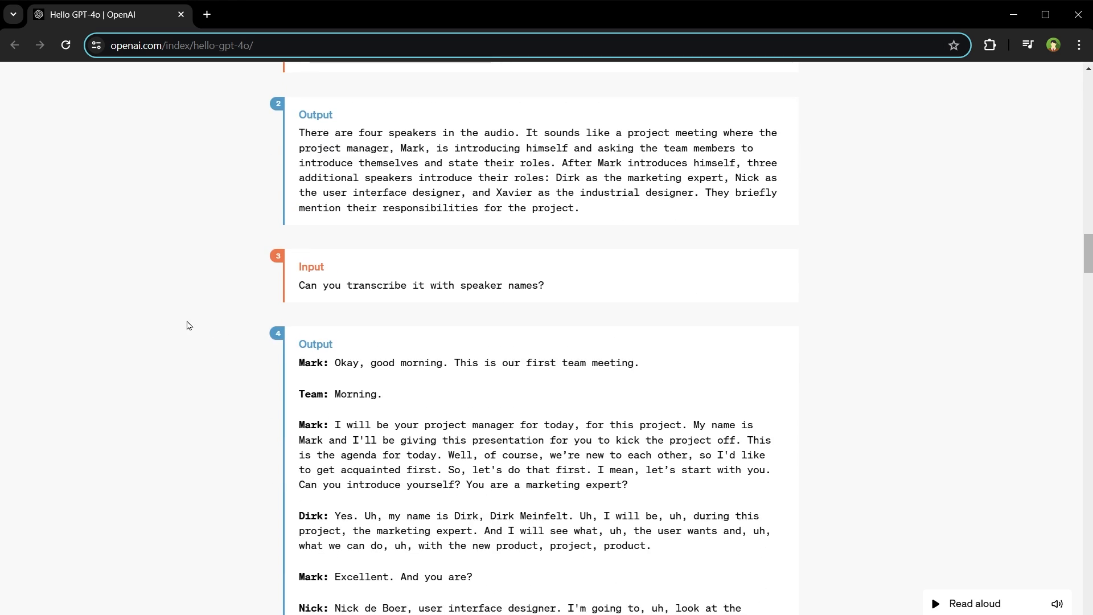
{"action": "scroll", "scroll_direction": "down", "scroll_amount": 3}
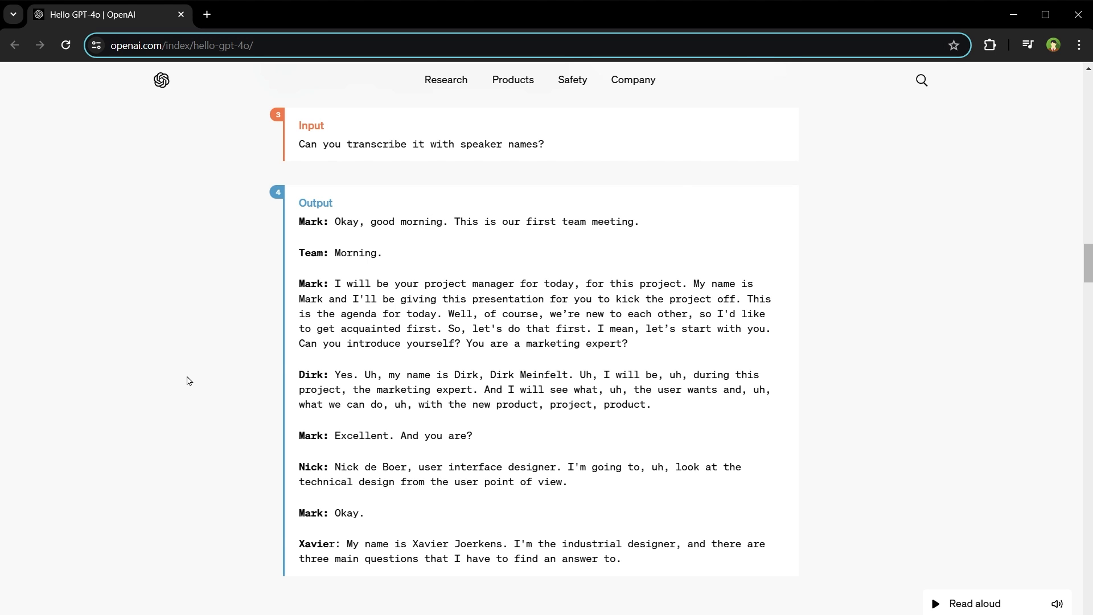
{"action": "left_click", "coordinate": [581, 312]}
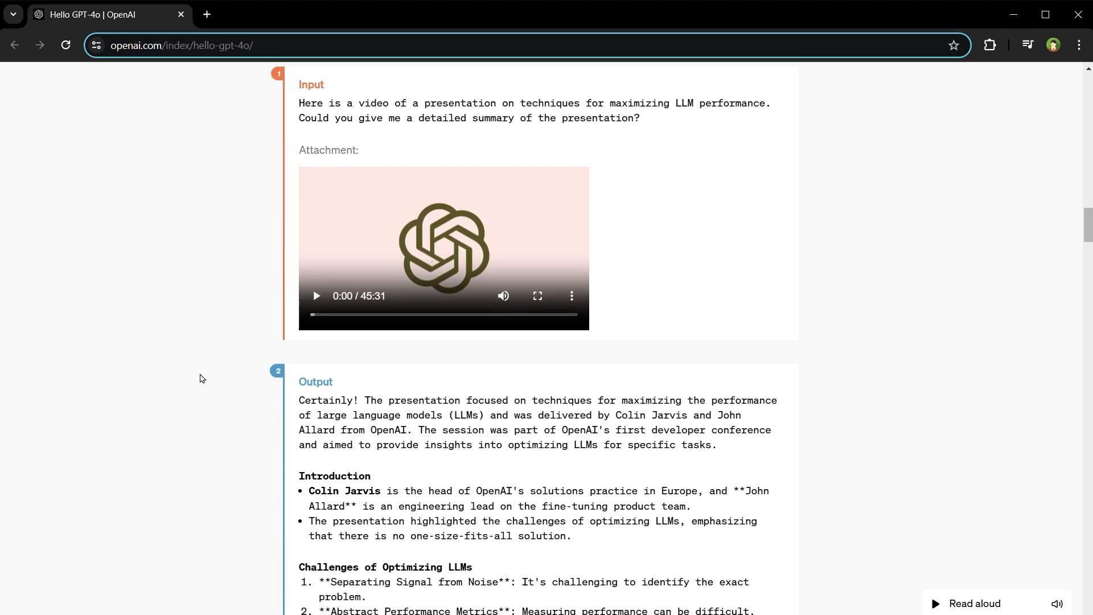
Step: Scroll through the lecture summary's challenges, optimization flow and prompt engineering sections
{"action": "scroll", "scroll_direction": "up", "scroll_amount": 3}
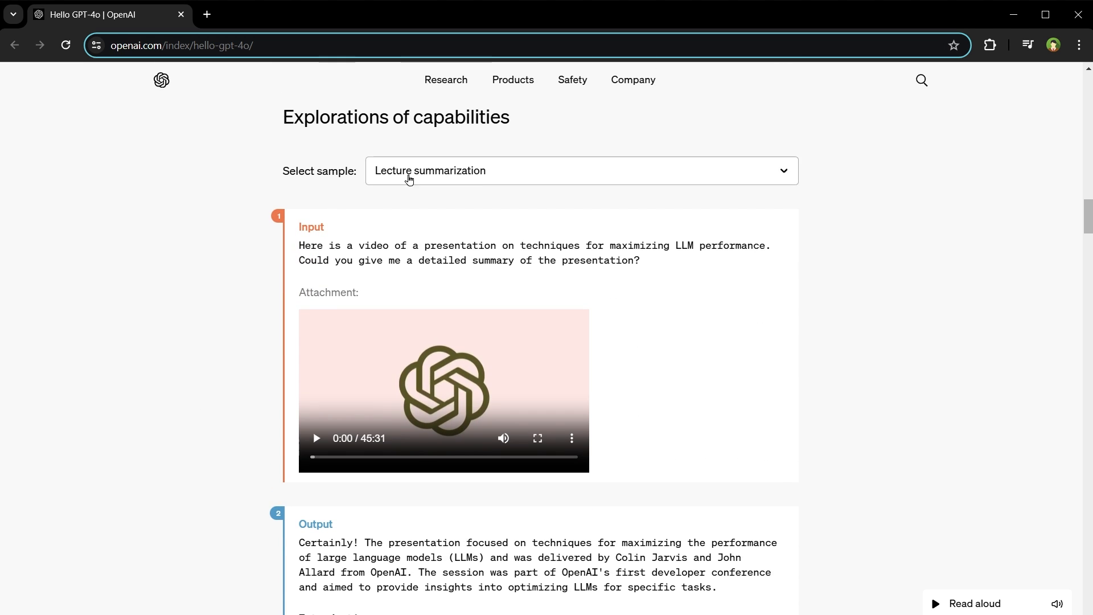
{"action": "scroll", "scroll_direction": "down", "scroll_amount": 3}
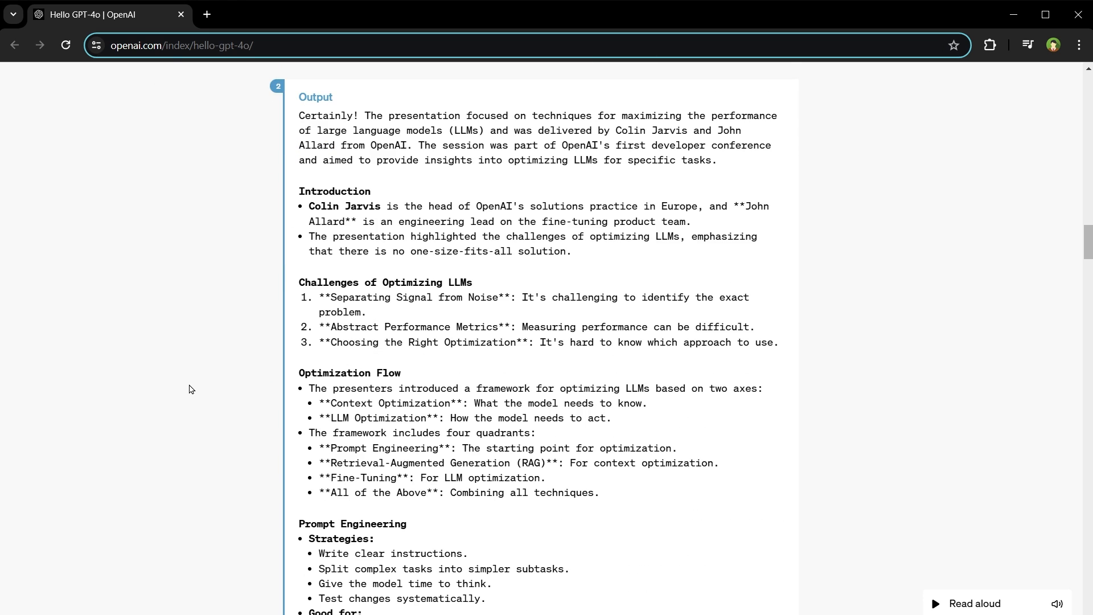
{"action": "scroll", "scroll_direction": "down", "scroll_amount": 3}
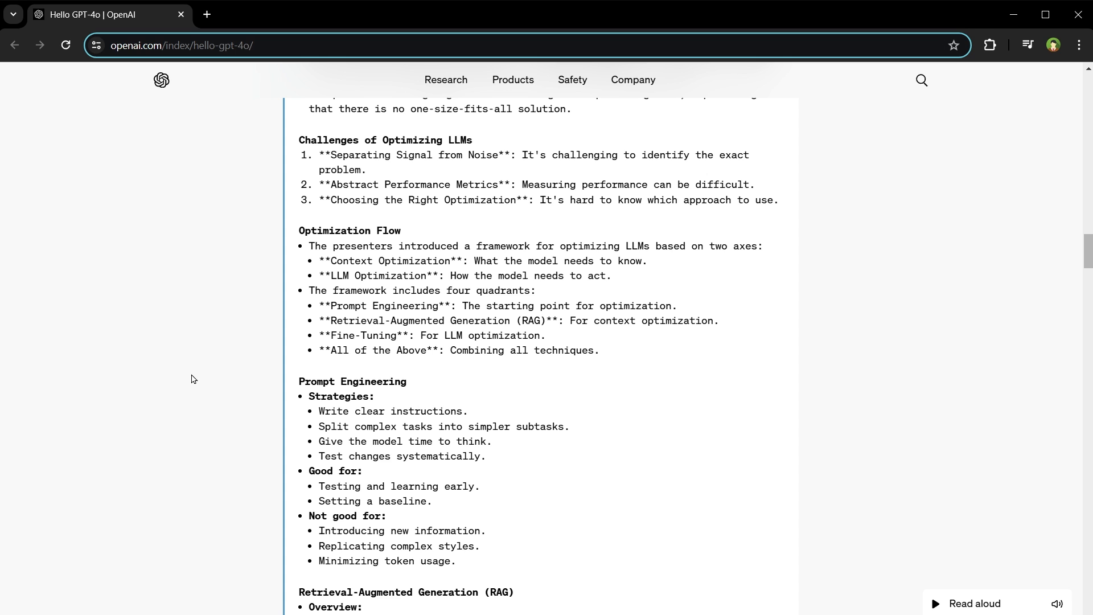
Step: Scroll through the Concrete poetry sample, from the OpenAI logo input to the dark-mode rainbow omni poem and the Text Evaluation chart
{"action": "scroll", "scroll_direction": "up", "scroll_amount": 3}
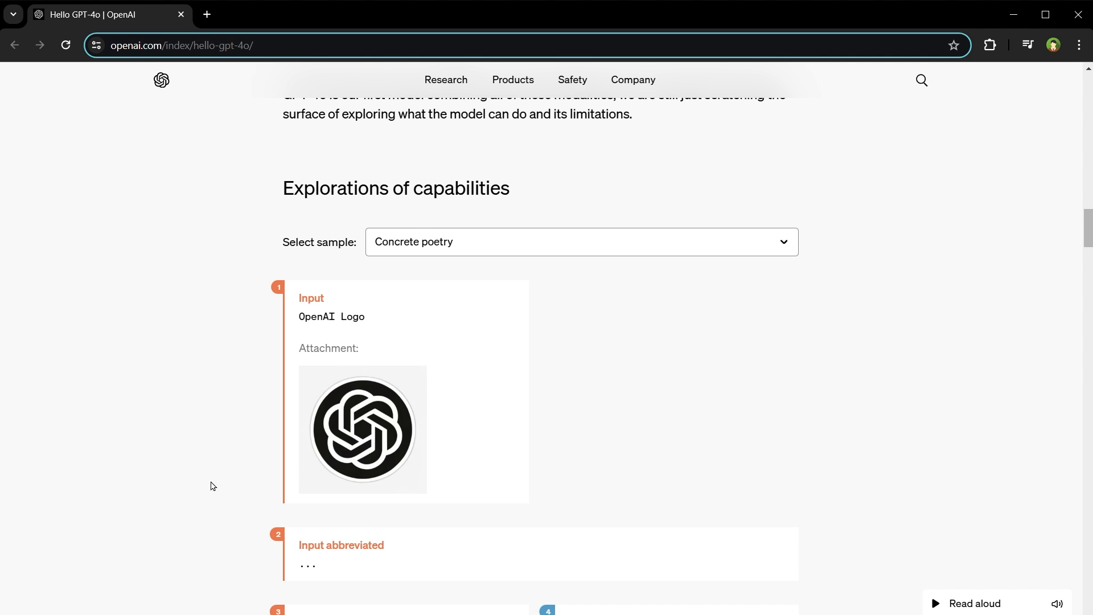
{"action": "scroll", "scroll_direction": "down", "scroll_amount": 3}
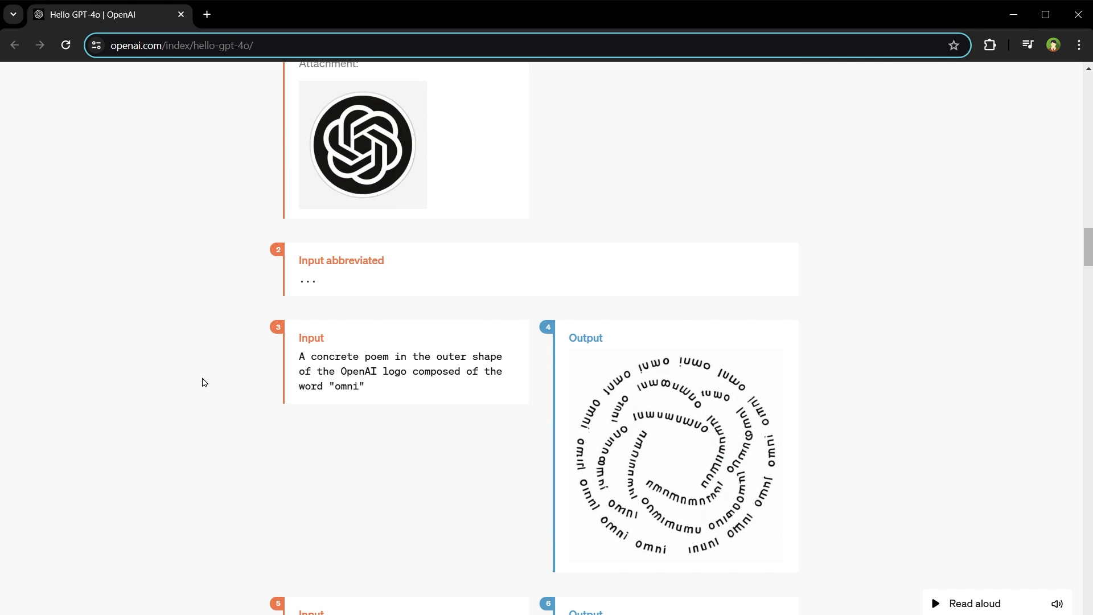
{"action": "scroll", "scroll_direction": "down", "scroll_amount": 3}
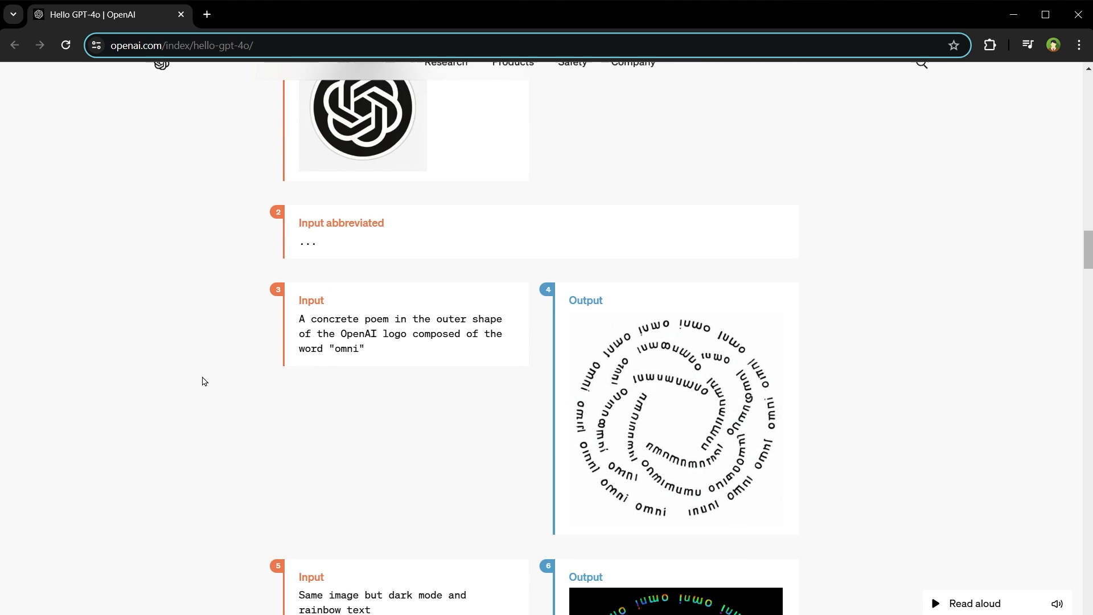
{"action": "scroll", "scroll_direction": "down", "scroll_amount": 3}
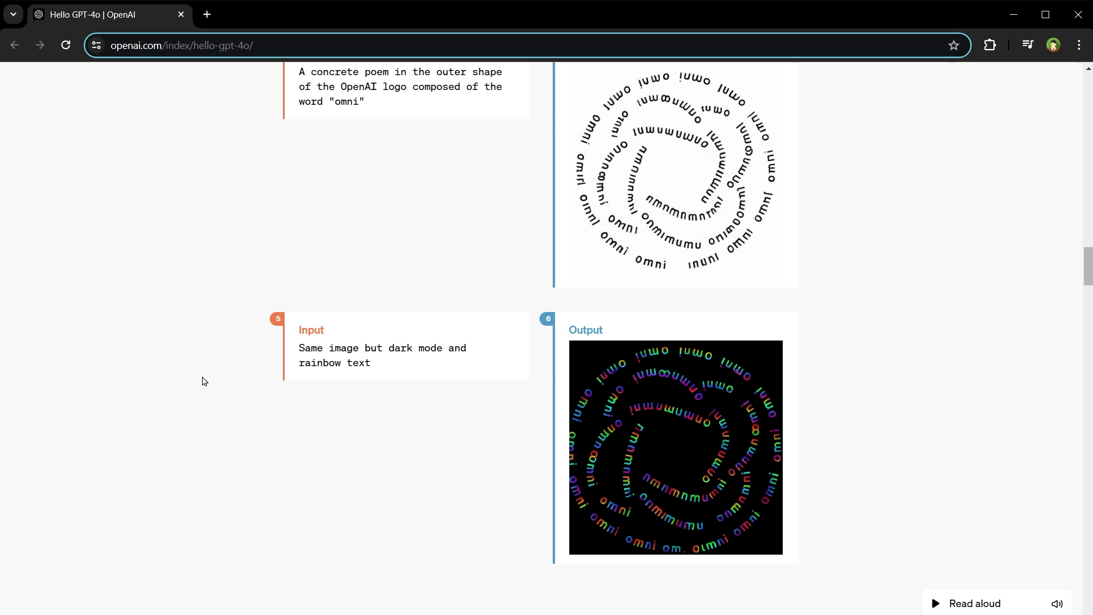
{"action": "scroll", "scroll_direction": "down", "scroll_amount": 3}
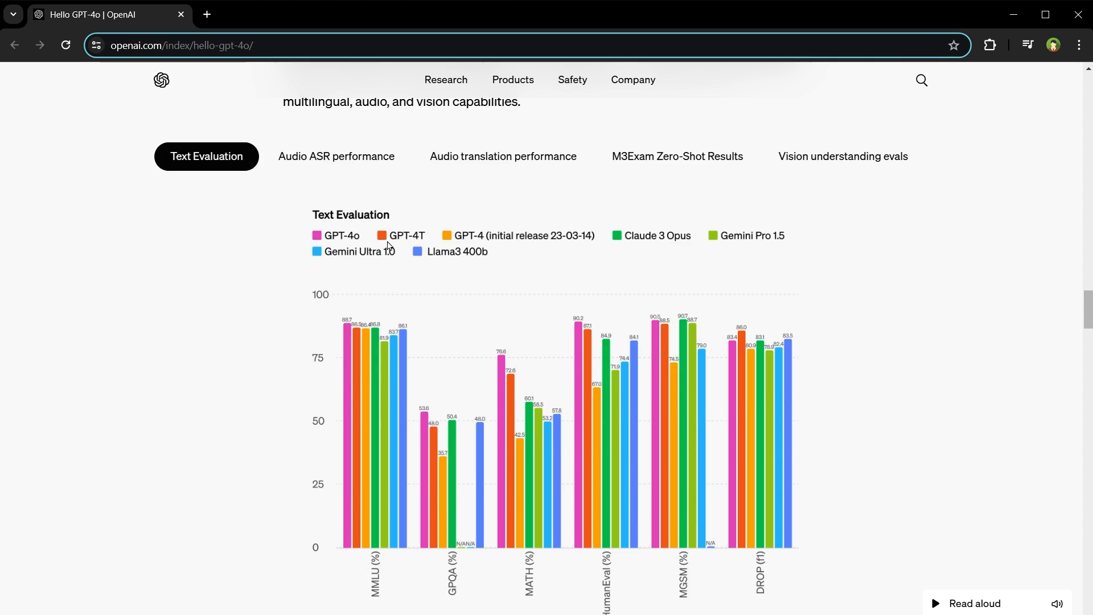
Step: Switch the Model evaluations charts to Audio ASR performance, then to Vision understanding evals
{"action": "left_click", "coordinate": [336, 156]}
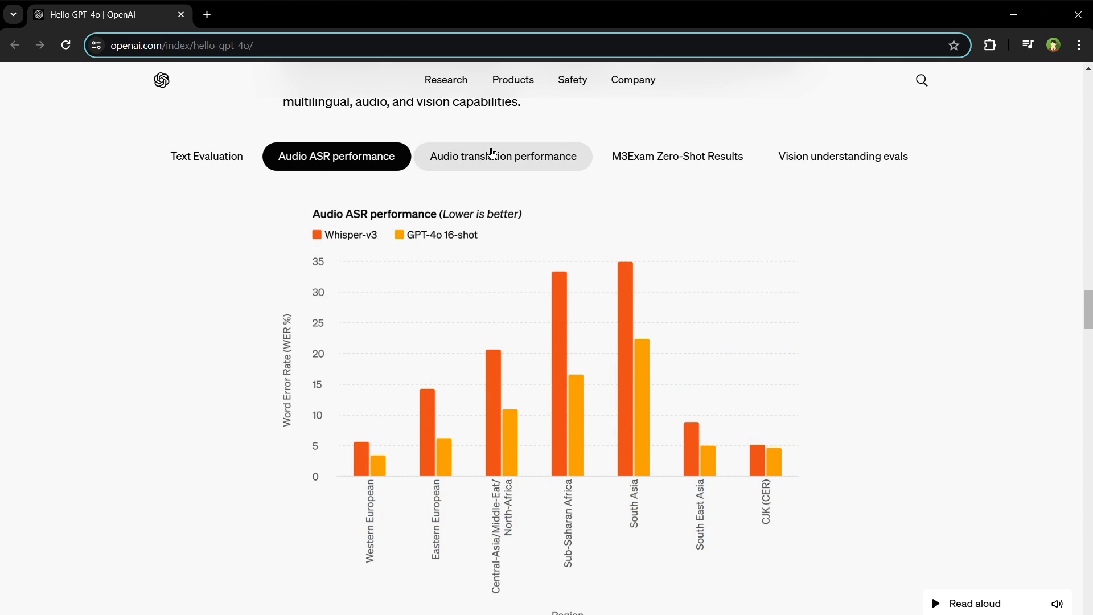
{"action": "left_click", "coordinate": [841, 156]}
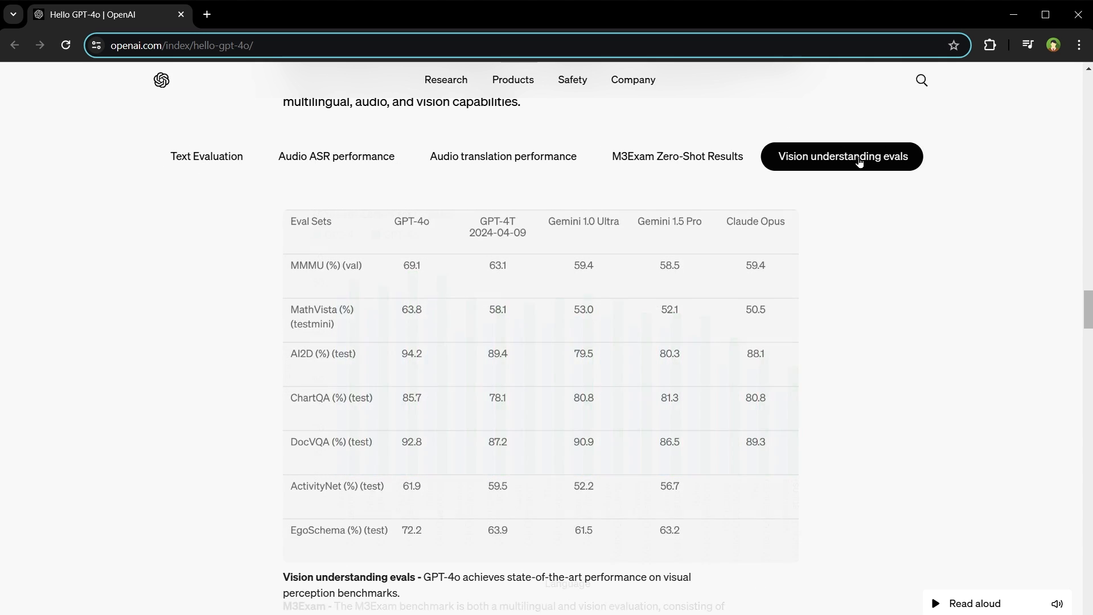
{"action": "mouse_move", "coordinate": [880, 492]}
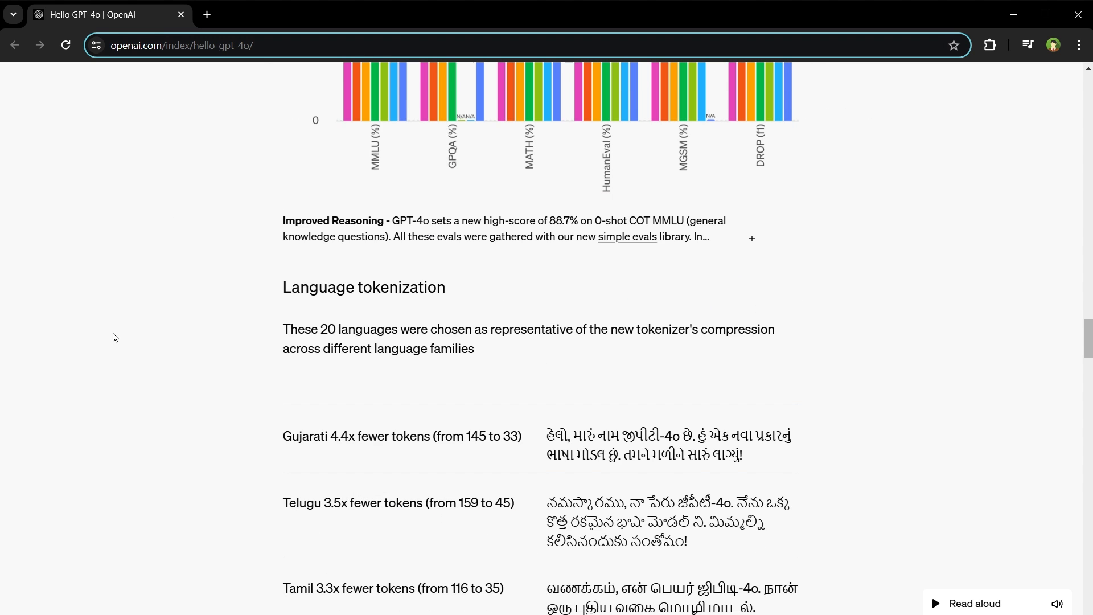
Step: Scroll through the Language tokenization comparisons down to the Model safety and limitations section
{"action": "scroll", "scroll_direction": "down", "scroll_amount": 3}
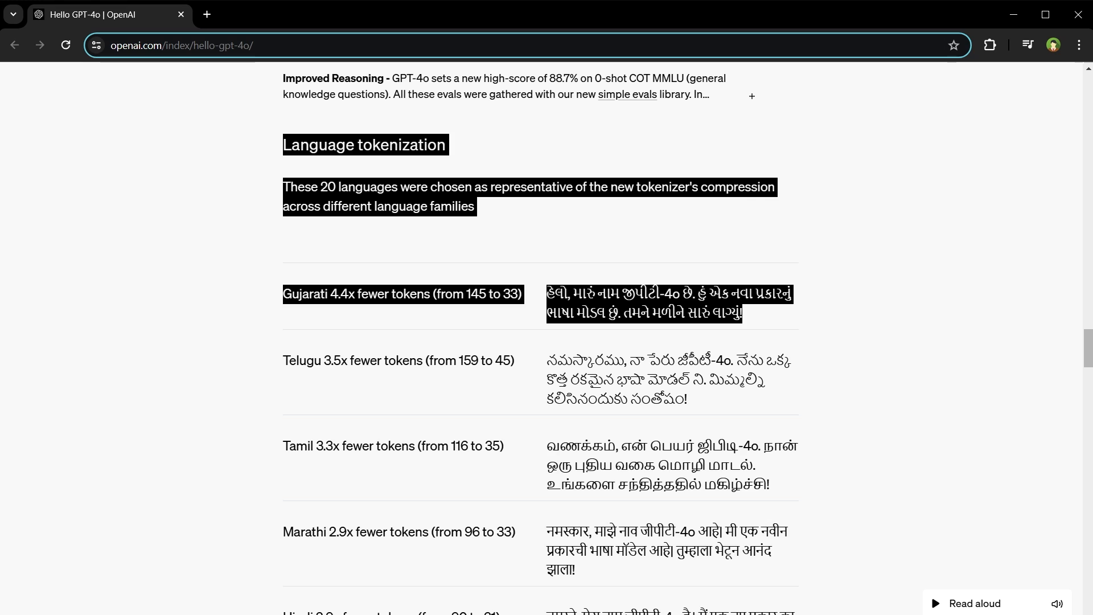
{"action": "scroll", "scroll_direction": "down", "scroll_amount": 3}
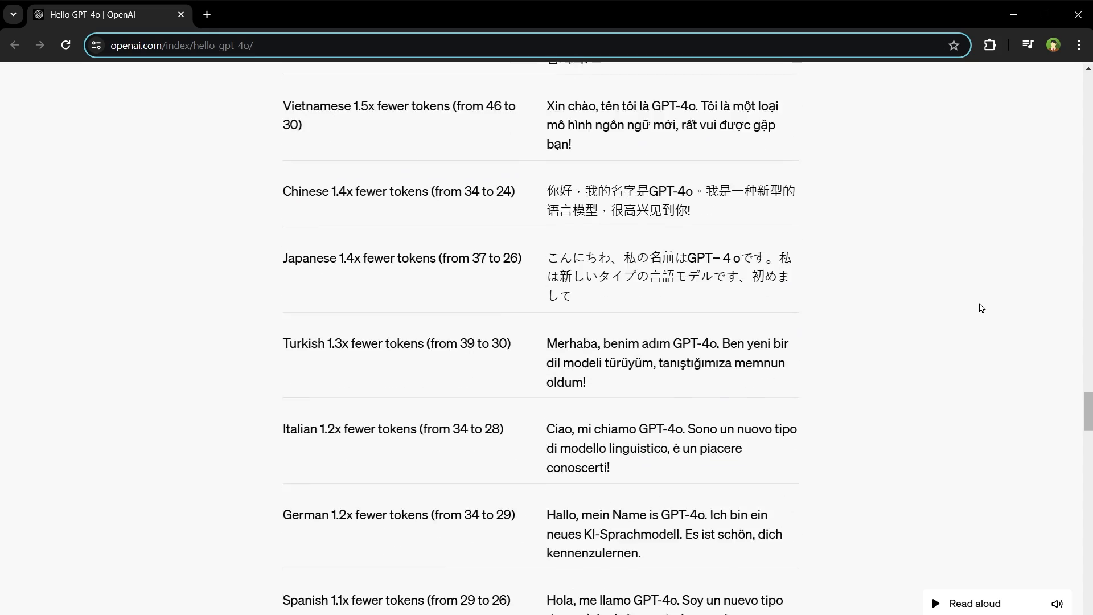
{"action": "scroll", "scroll_direction": "down", "scroll_amount": 3}
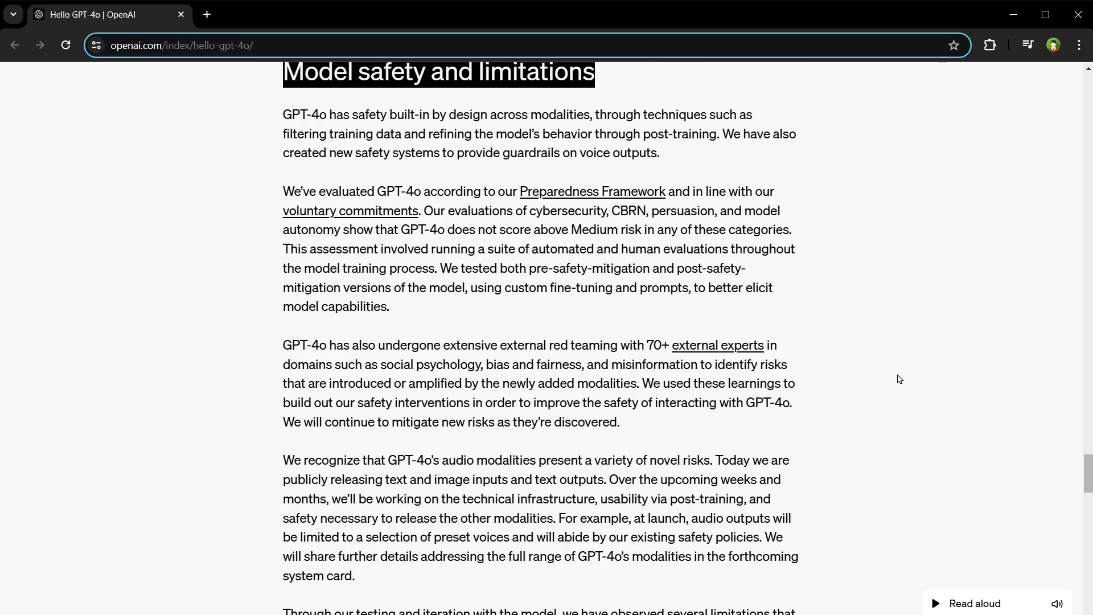